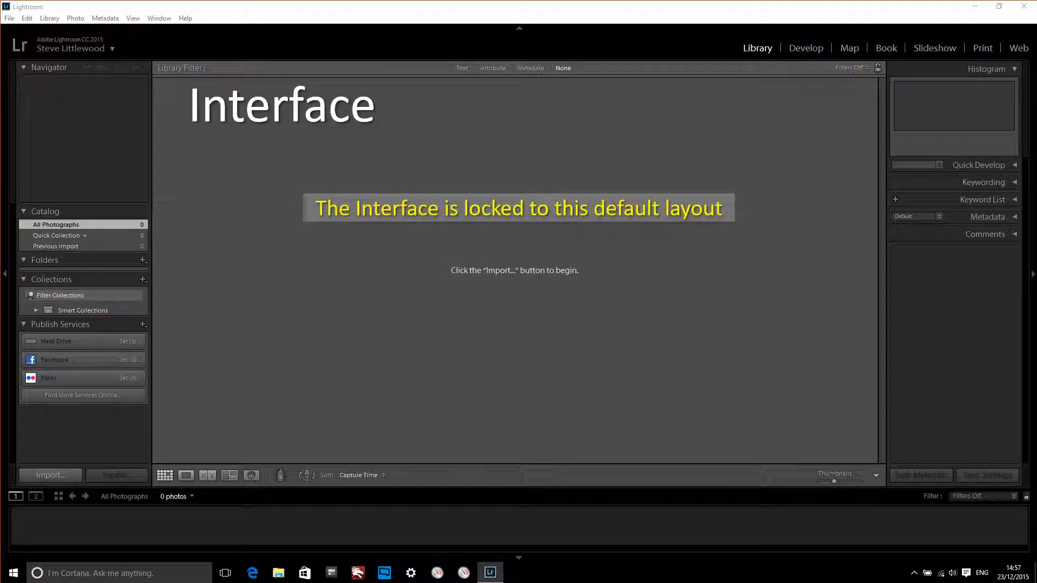
Drag the filmstrip's top border down and the left panel's edge leftward to widen the content area.
click(694, 324)
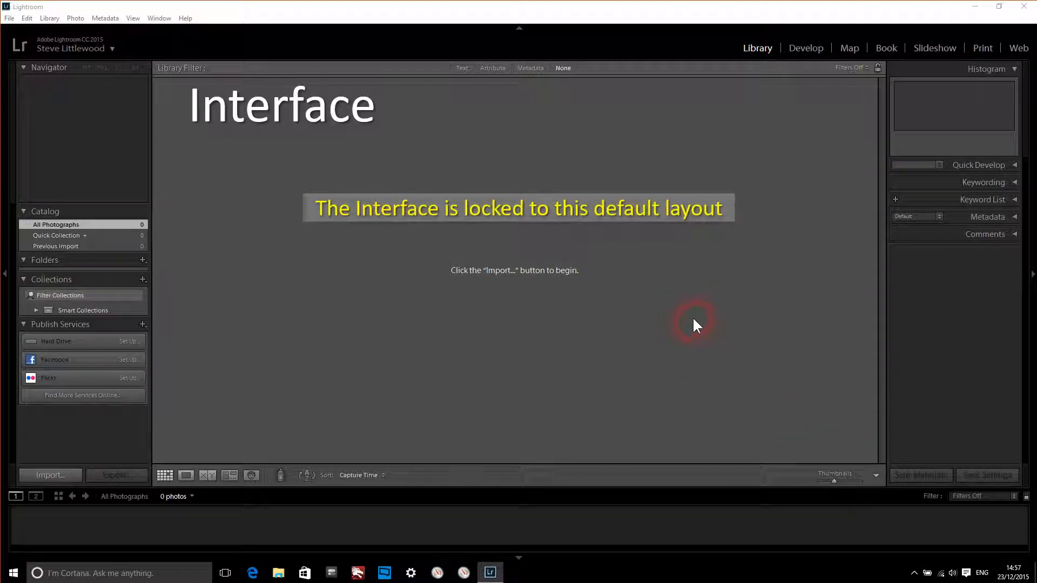
mouse_move(66, 211)
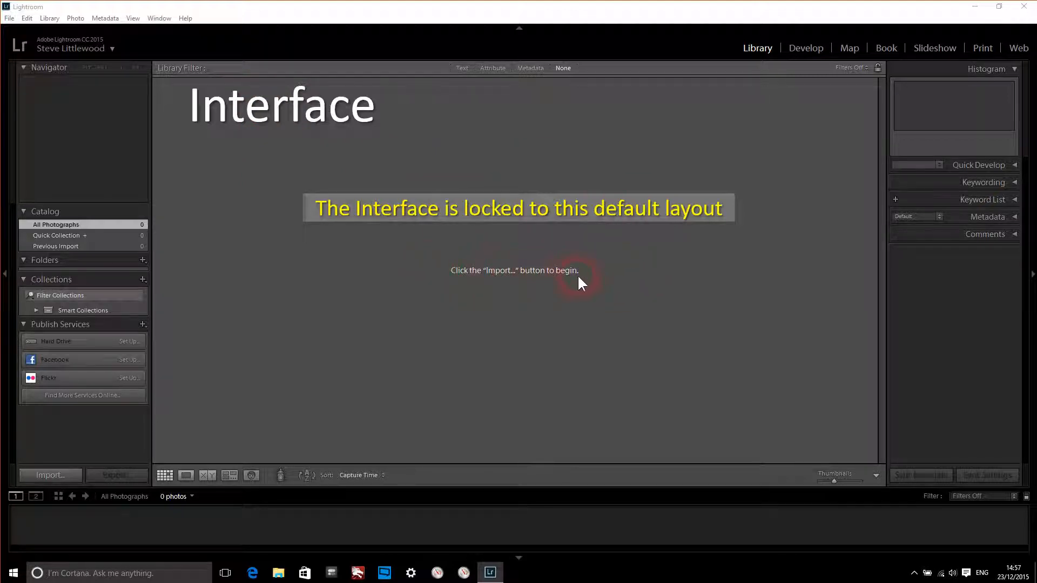
mouse_move(126, 417)
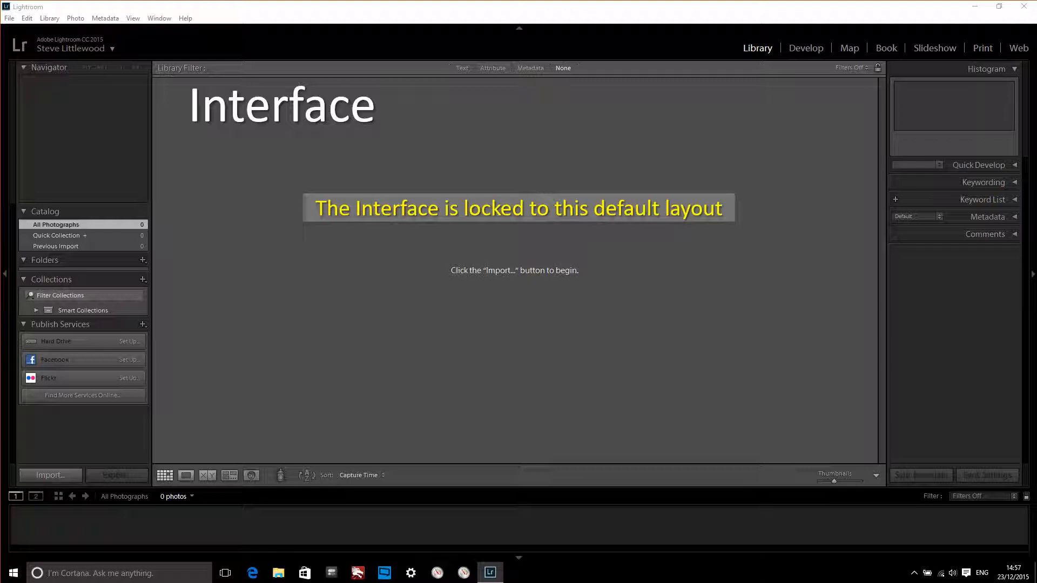
click(49, 475)
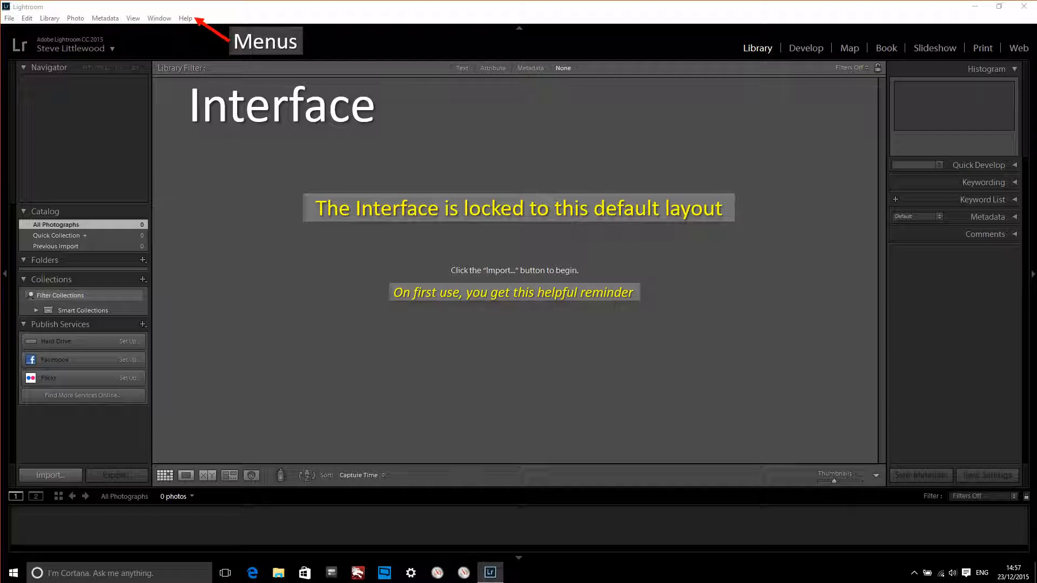
mouse_move(9, 31)
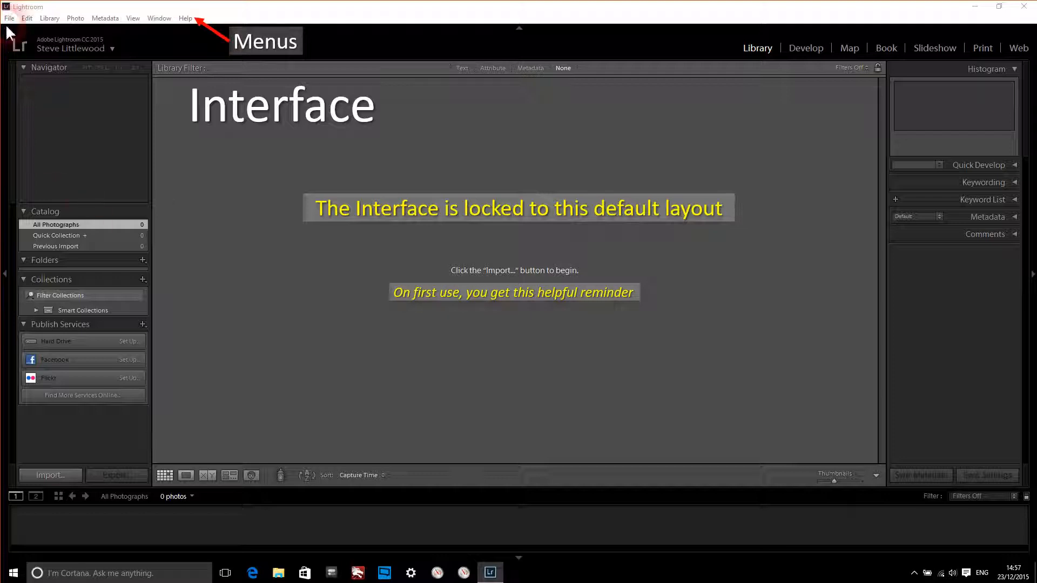
mouse_move(46, 26)
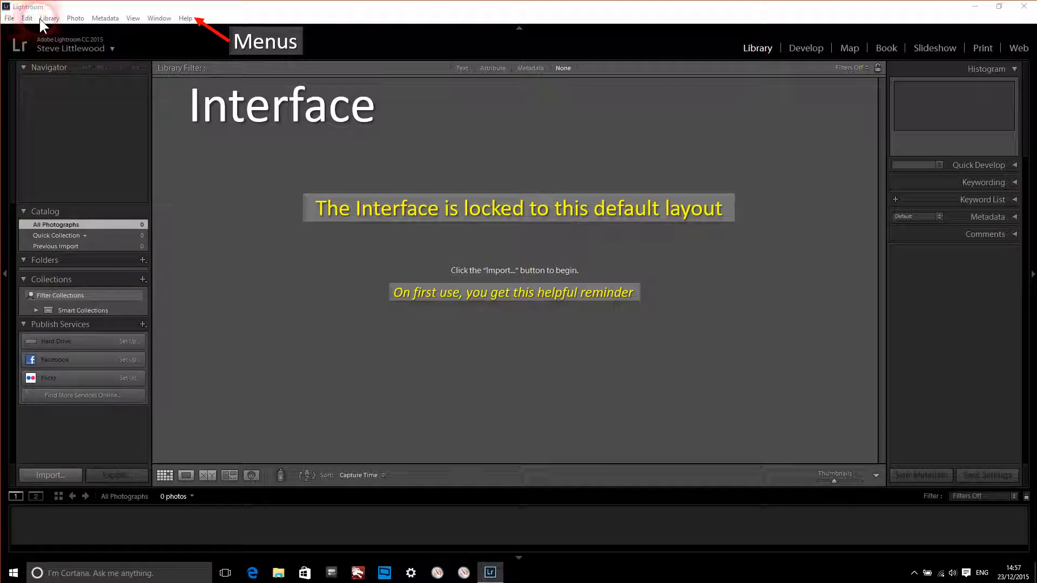
mouse_move(187, 26)
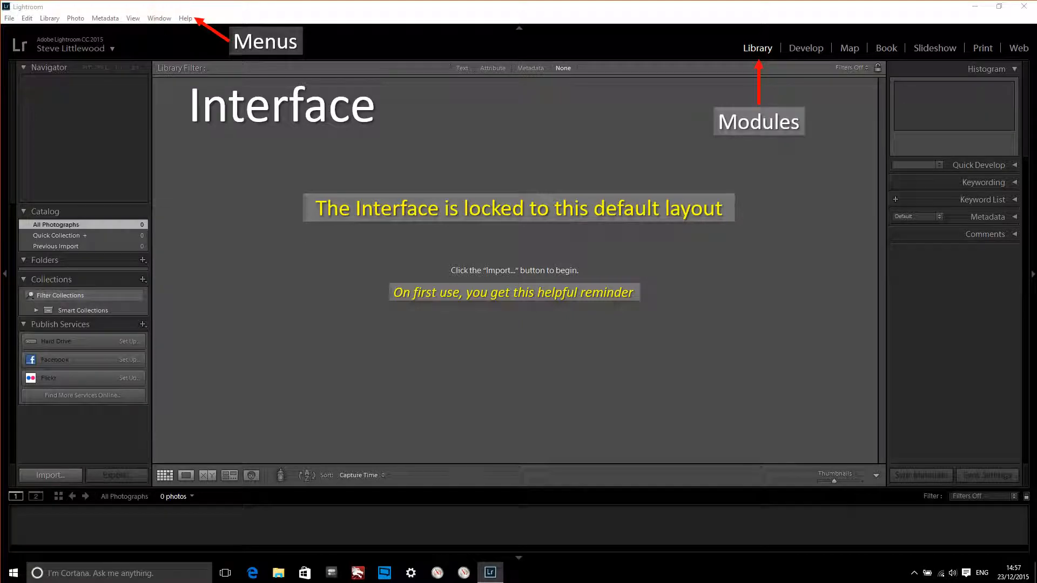
mouse_move(324, 57)
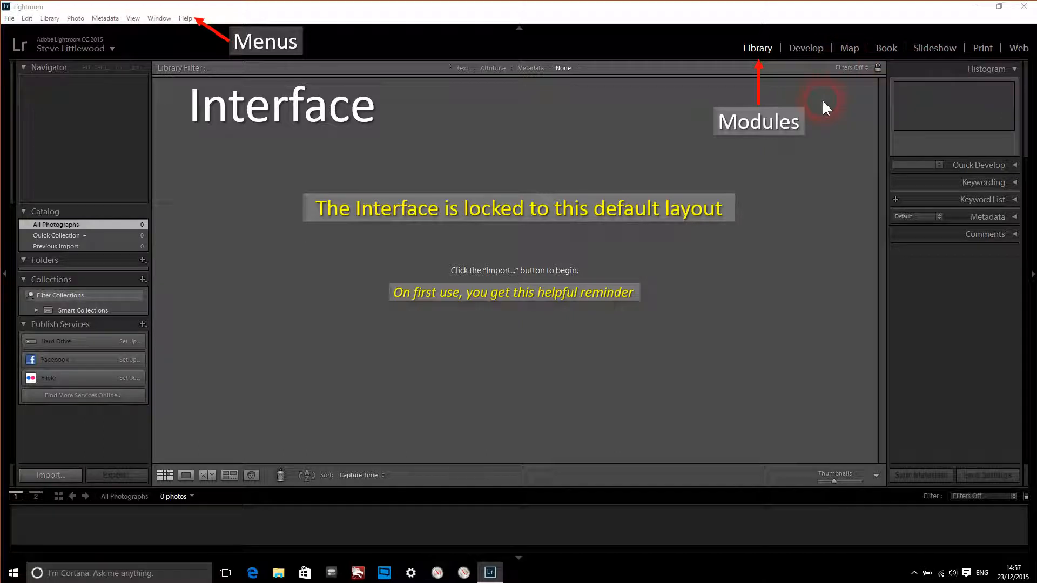
mouse_move(844, 60)
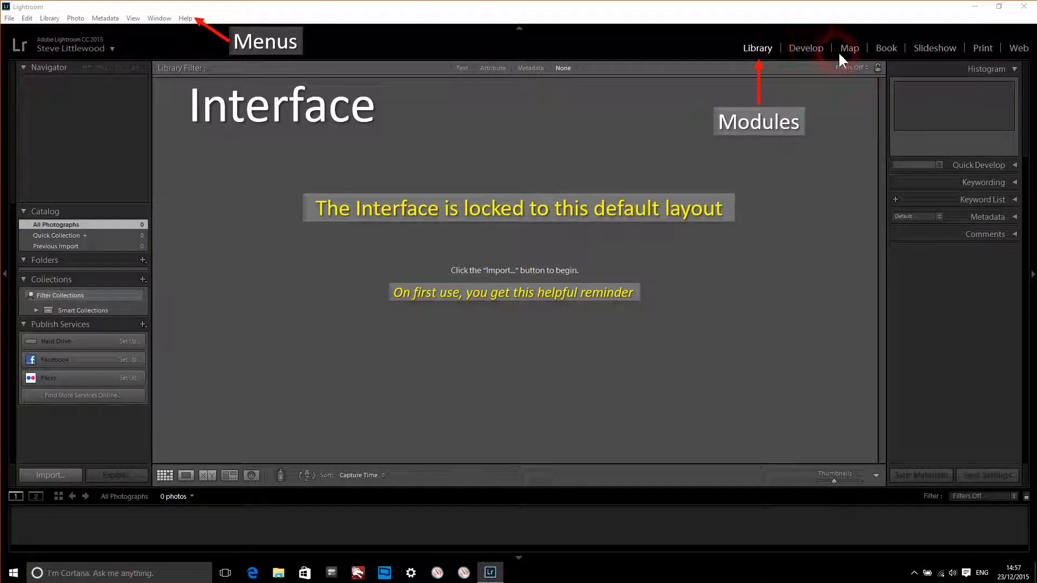
mouse_move(1010, 58)
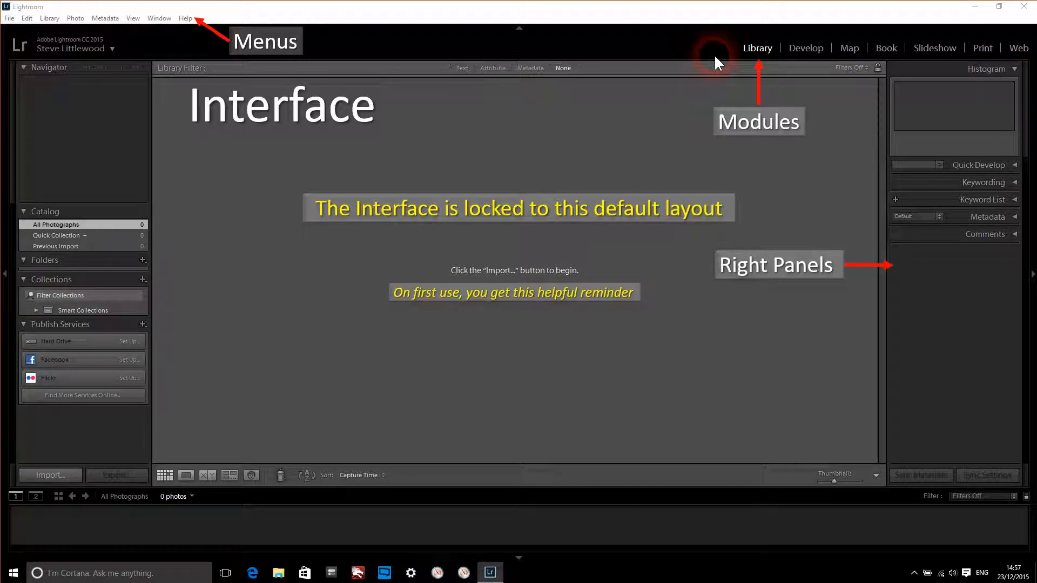
mouse_move(901, 366)
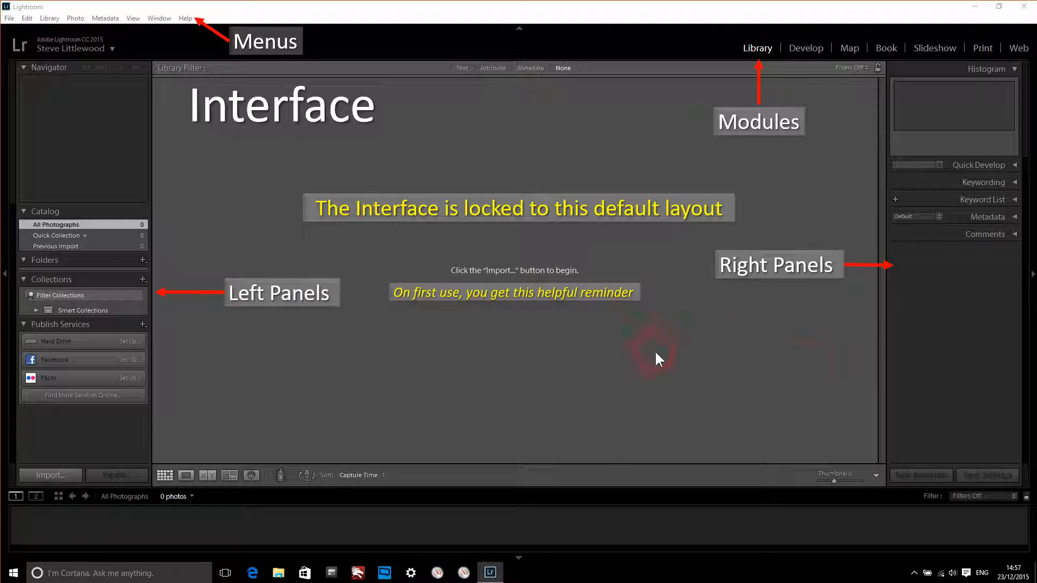
mouse_move(111, 202)
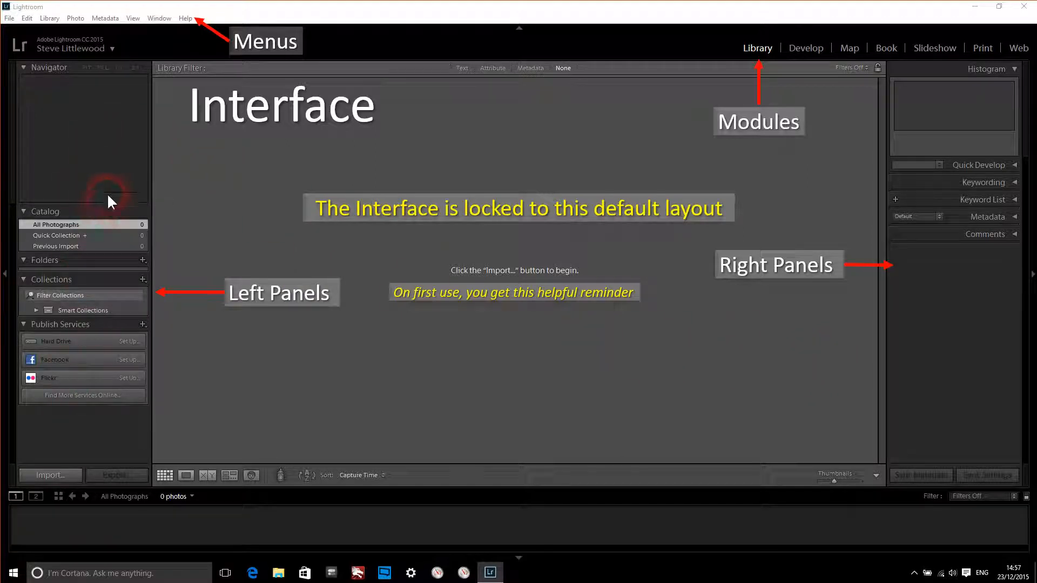
mouse_move(812, 55)
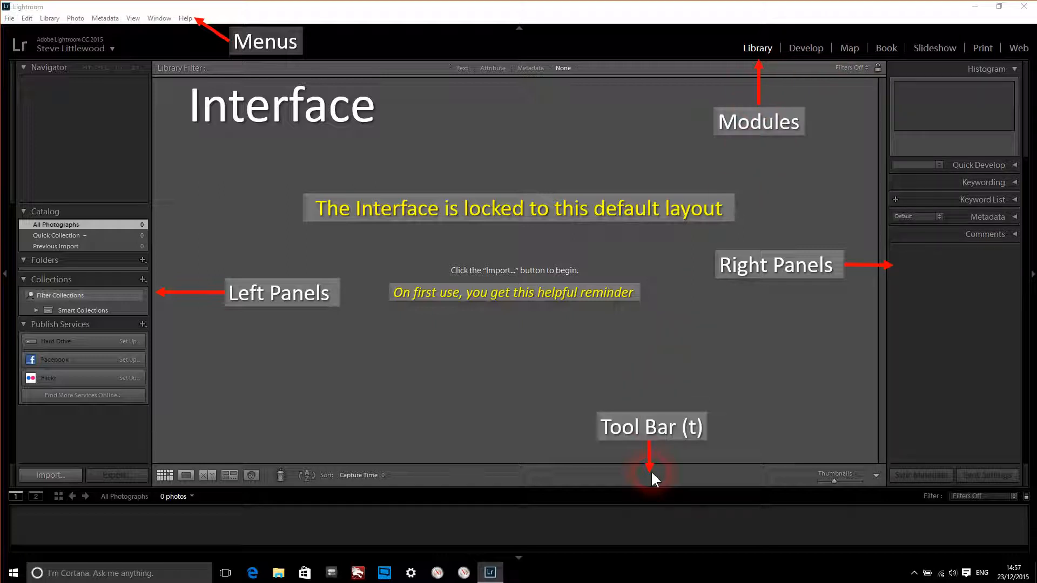
mouse_move(542, 482)
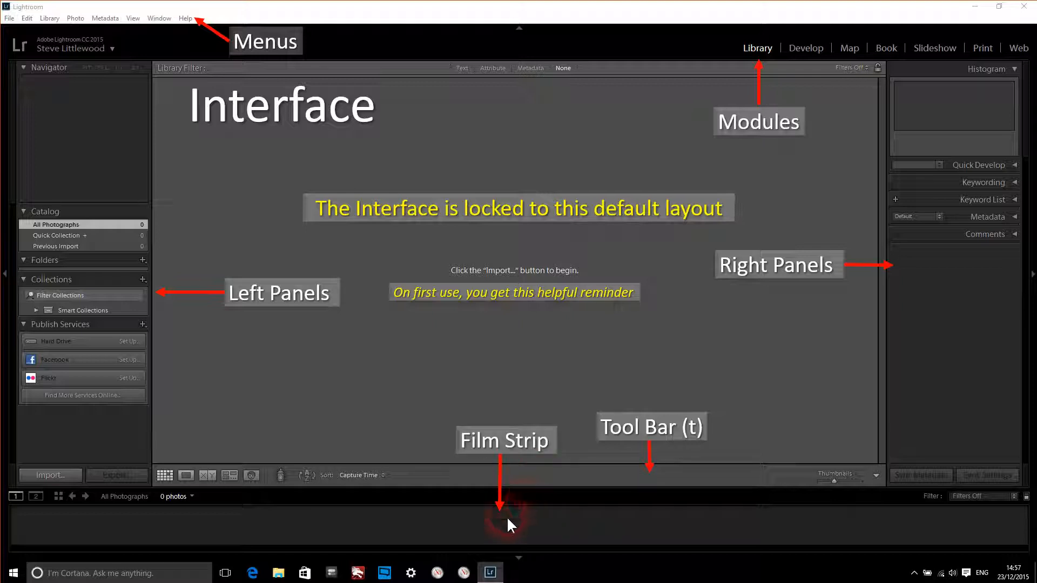
mouse_move(72, 533)
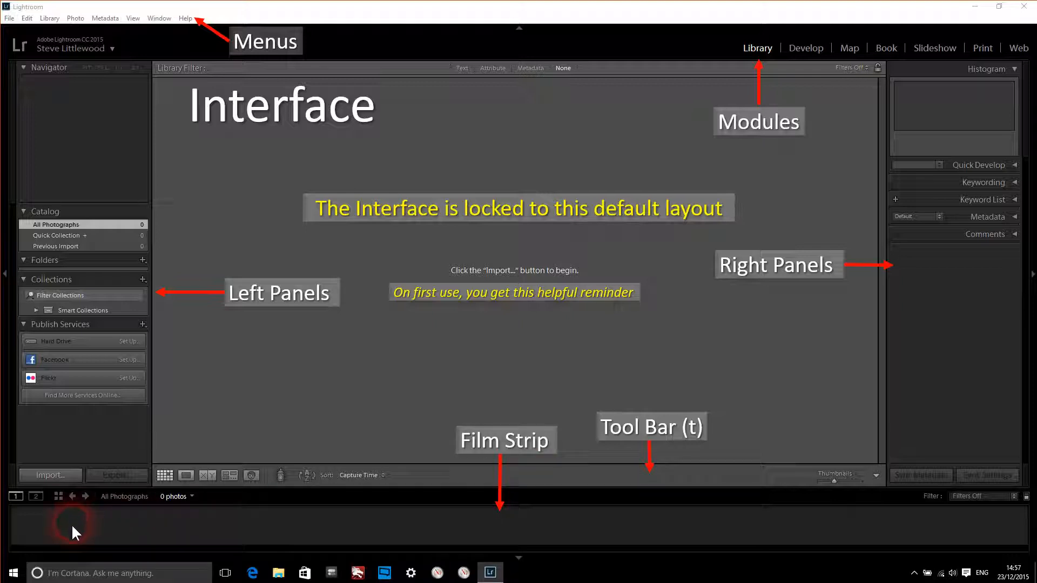
mouse_move(747, 542)
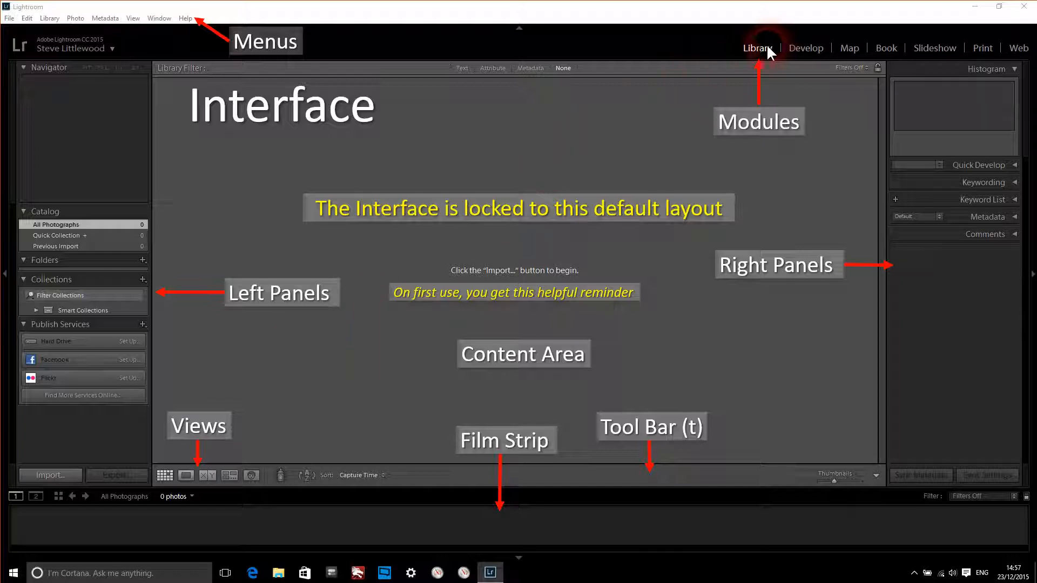
mouse_move(186, 470)
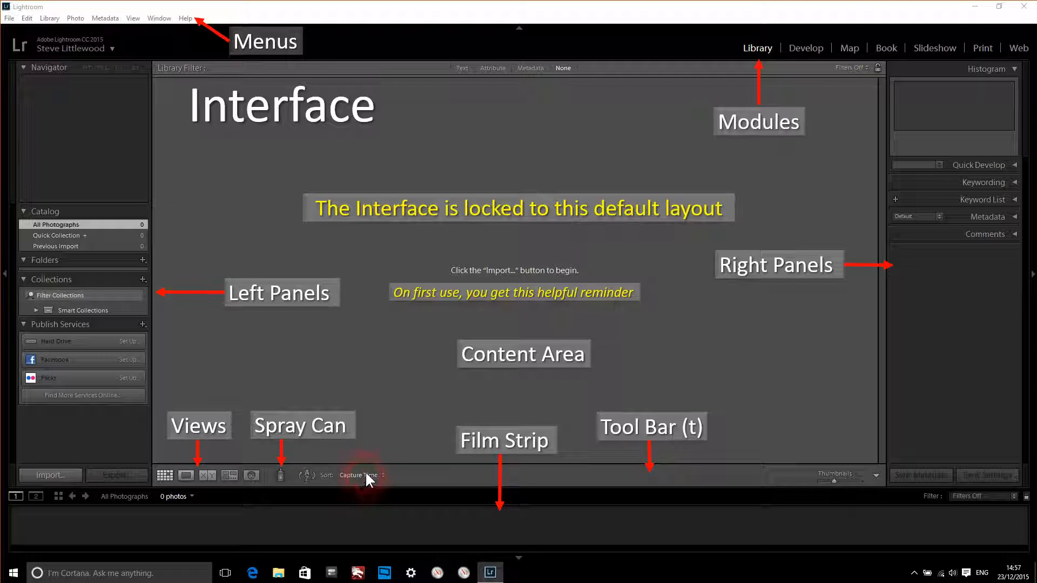
mouse_move(305, 429)
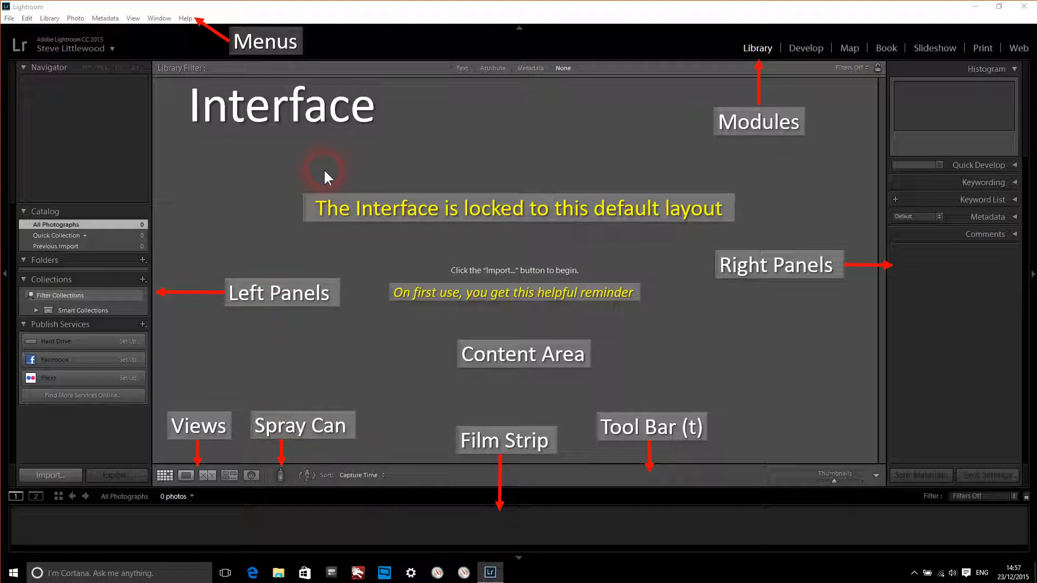
mouse_move(595, 367)
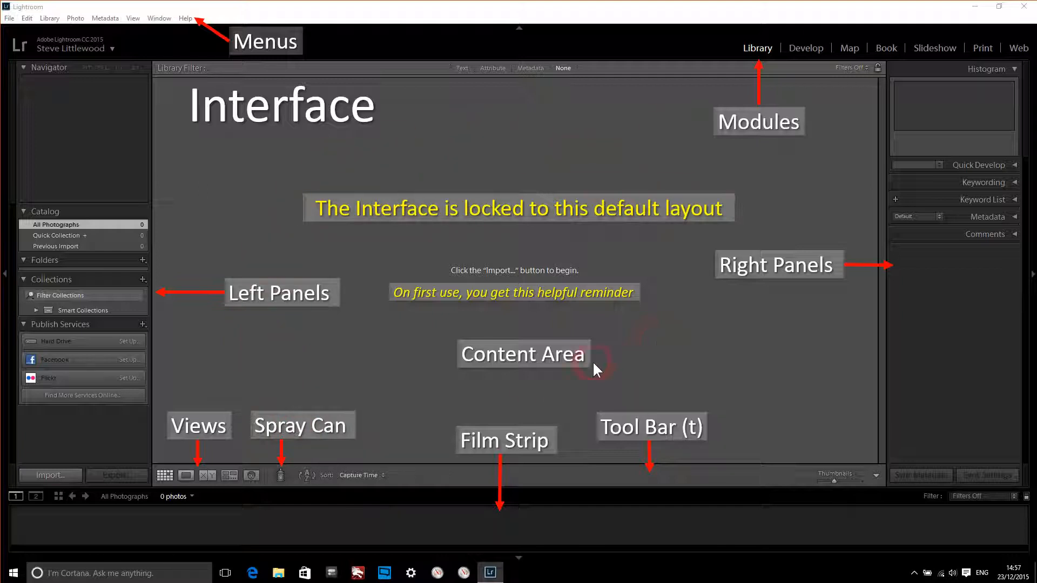
mouse_move(282, 478)
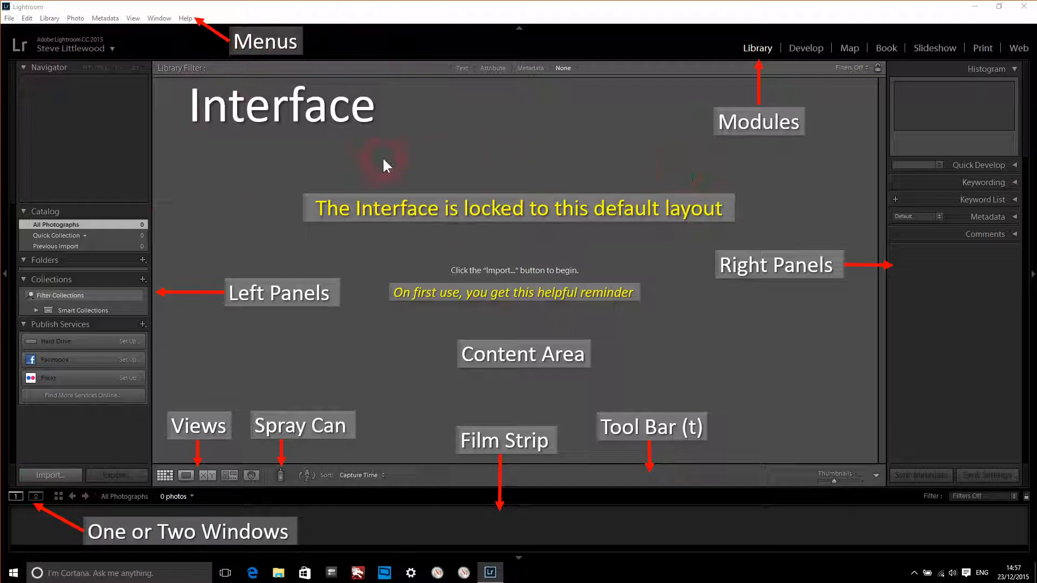
mouse_move(173, 429)
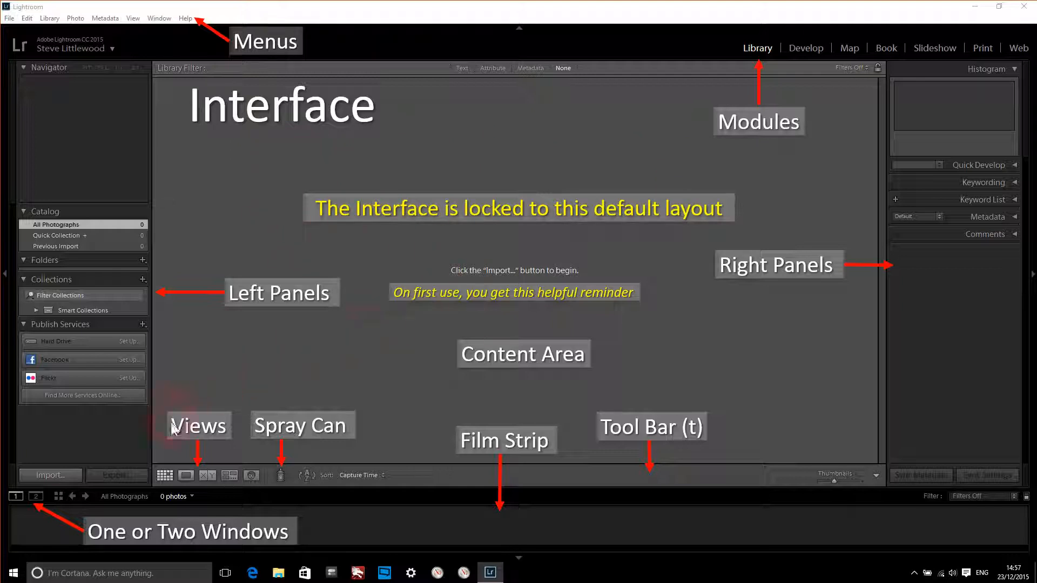
mouse_move(342, 411)
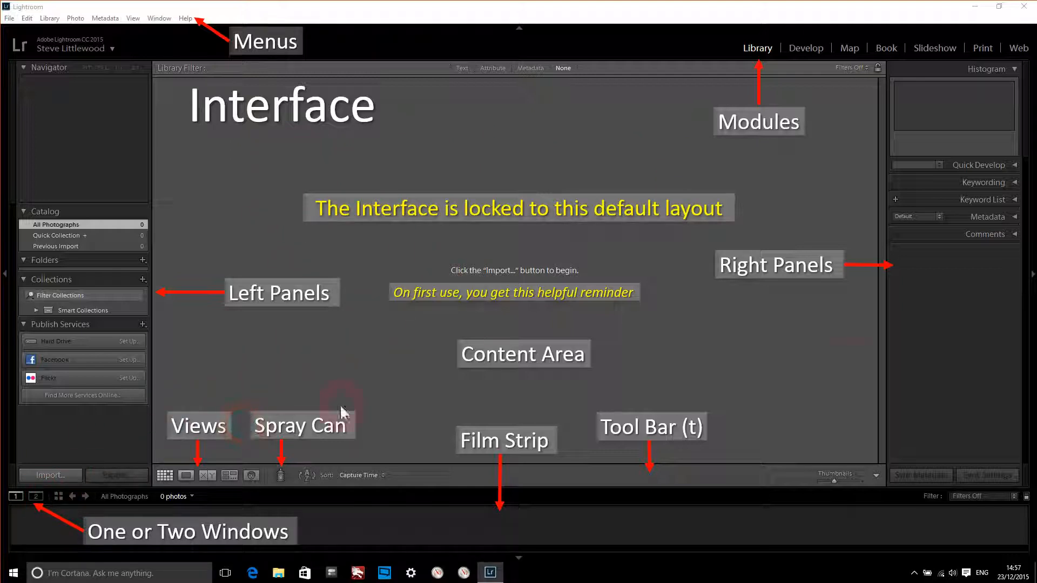
mouse_move(851, 369)
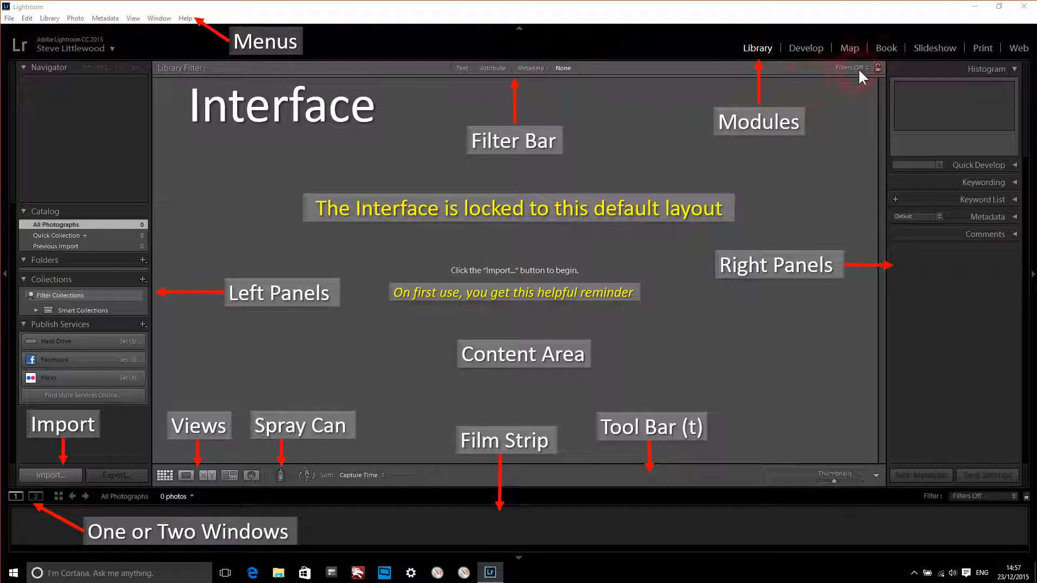
mouse_move(982, 499)
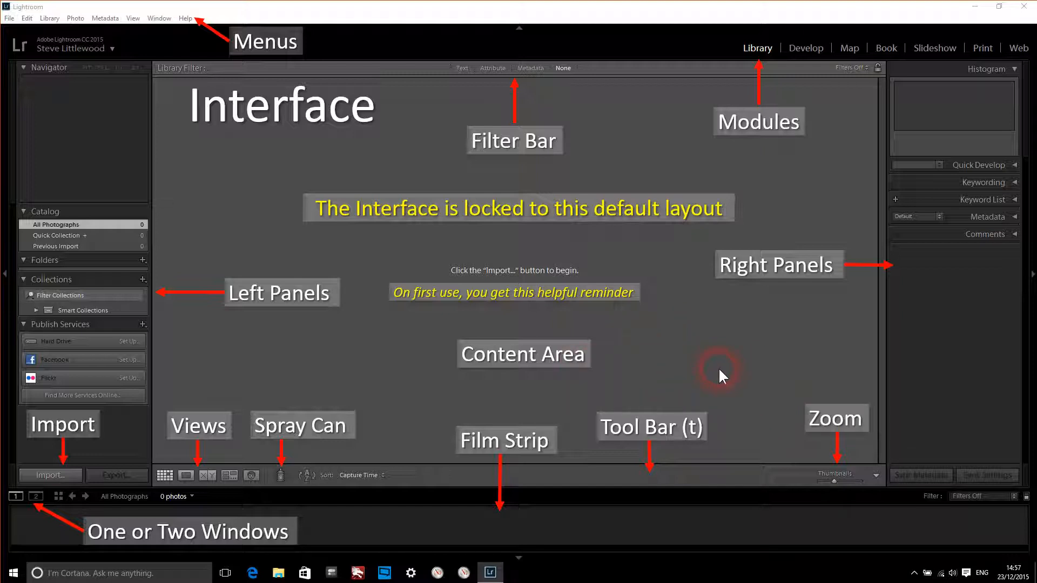
mouse_move(669, 349)
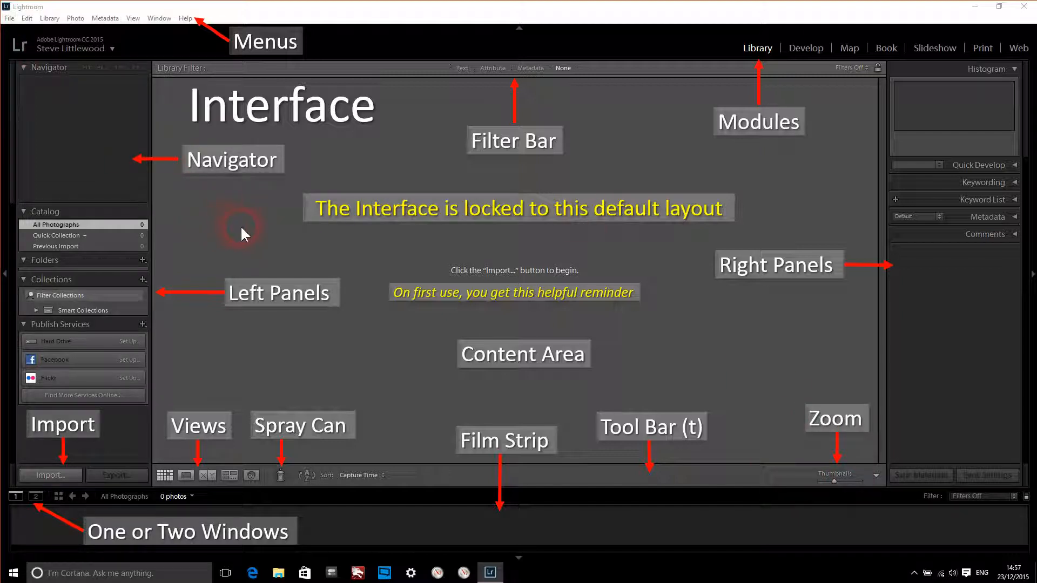
mouse_move(334, 257)
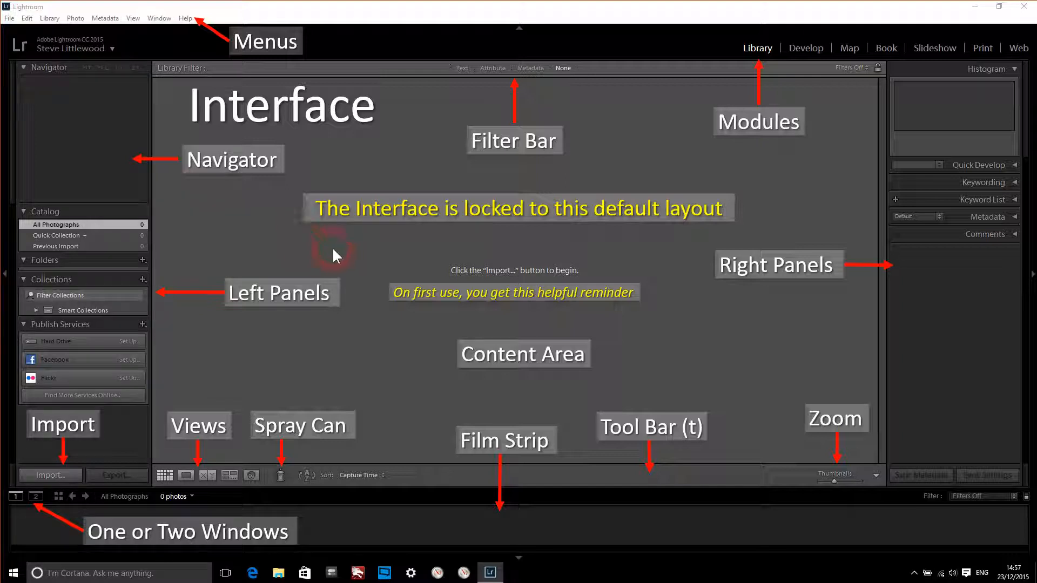
mouse_move(72, 97)
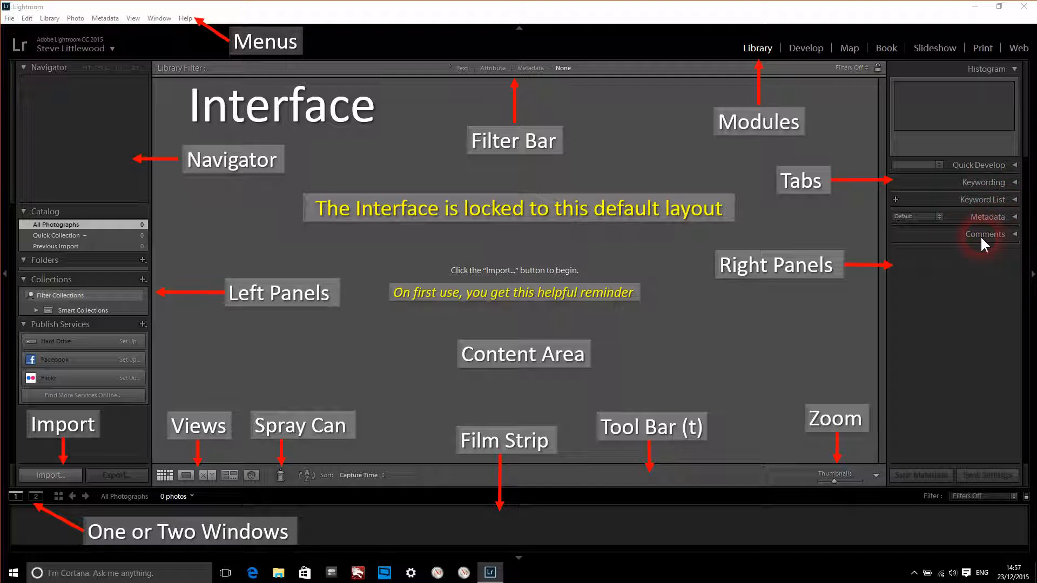
mouse_move(963, 243)
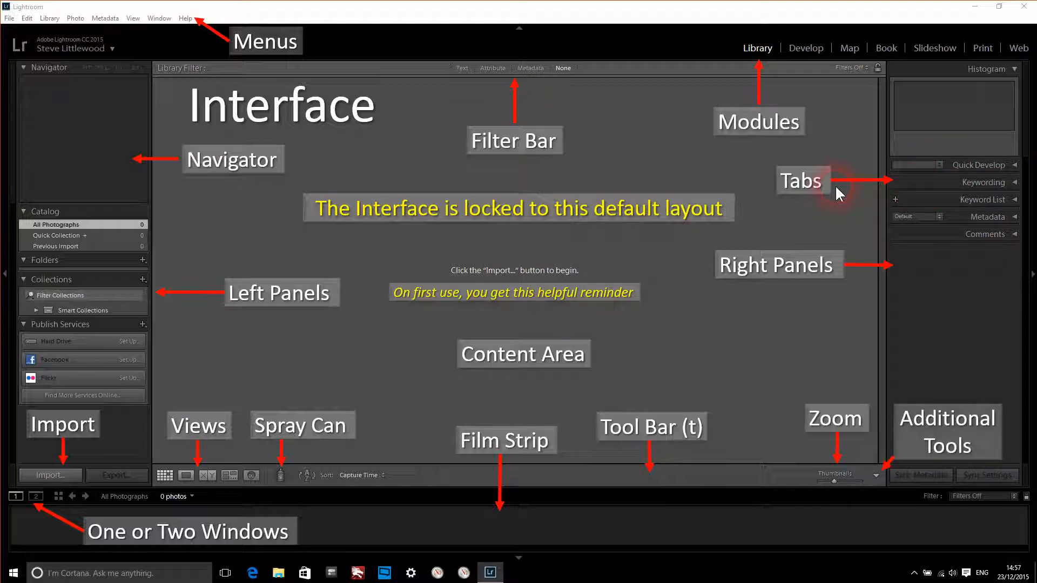
mouse_move(449, 482)
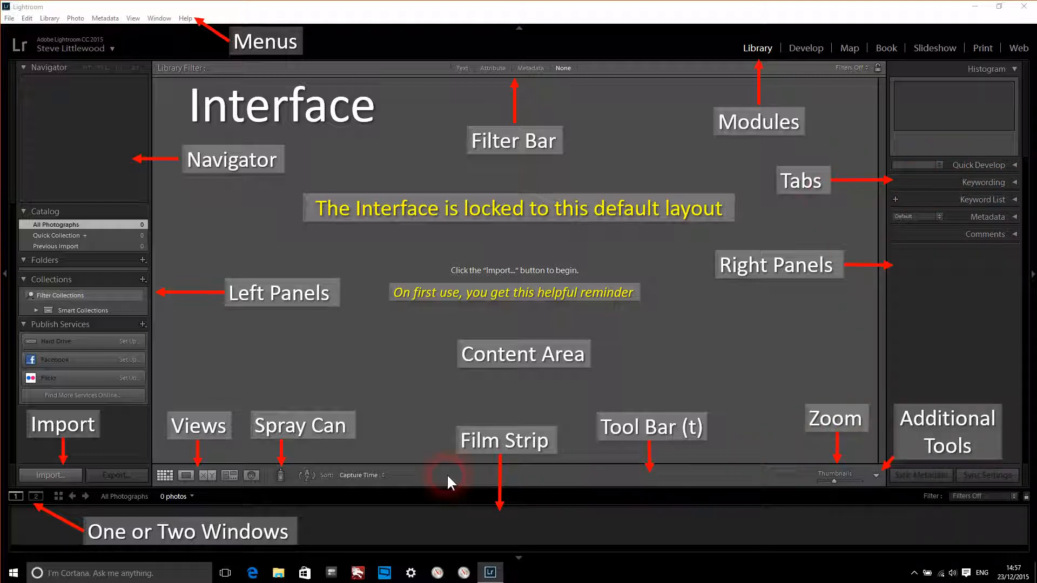
mouse_move(913, 452)
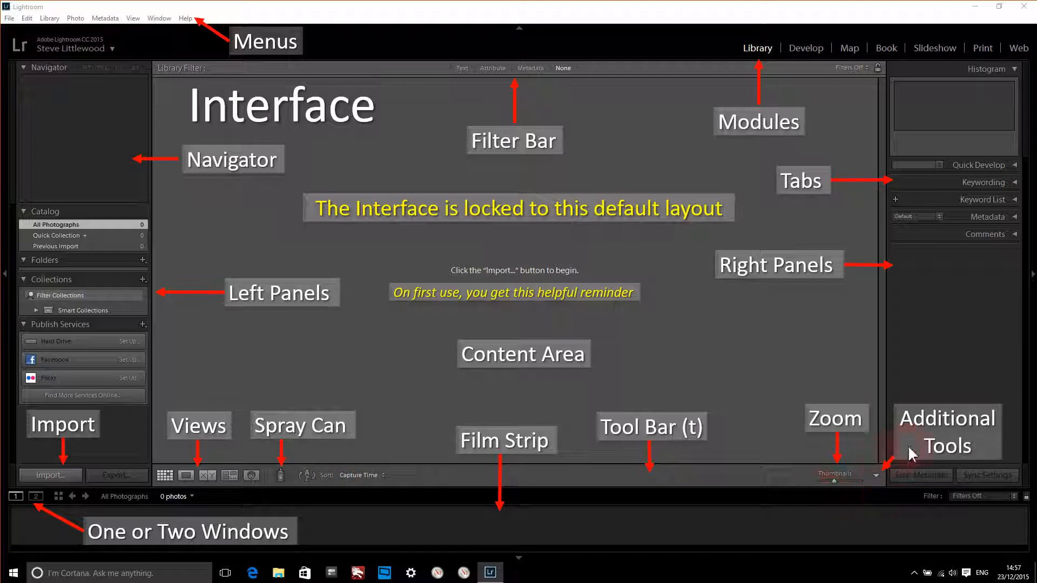
mouse_move(935, 443)
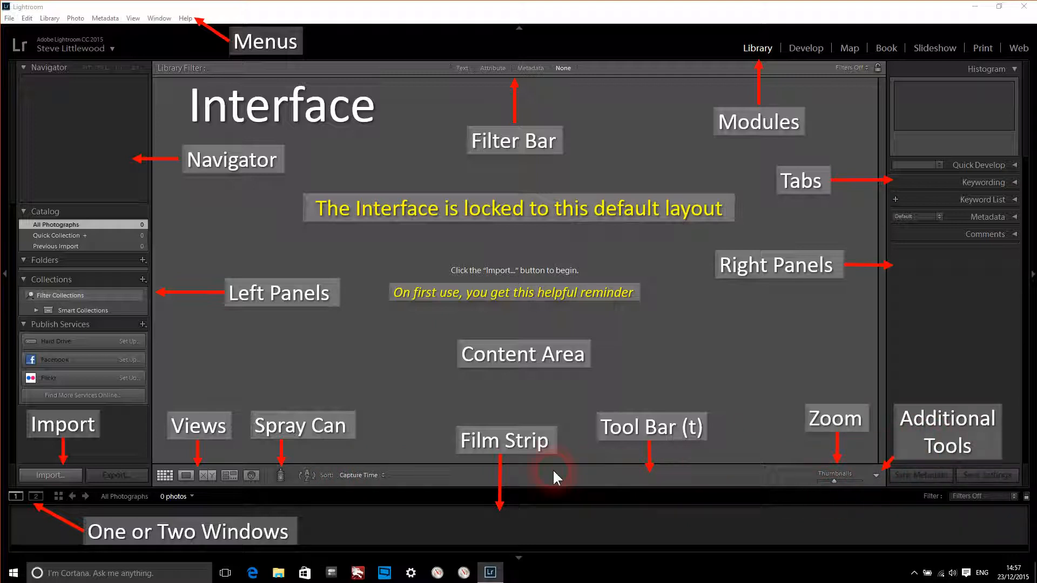
mouse_move(738, 484)
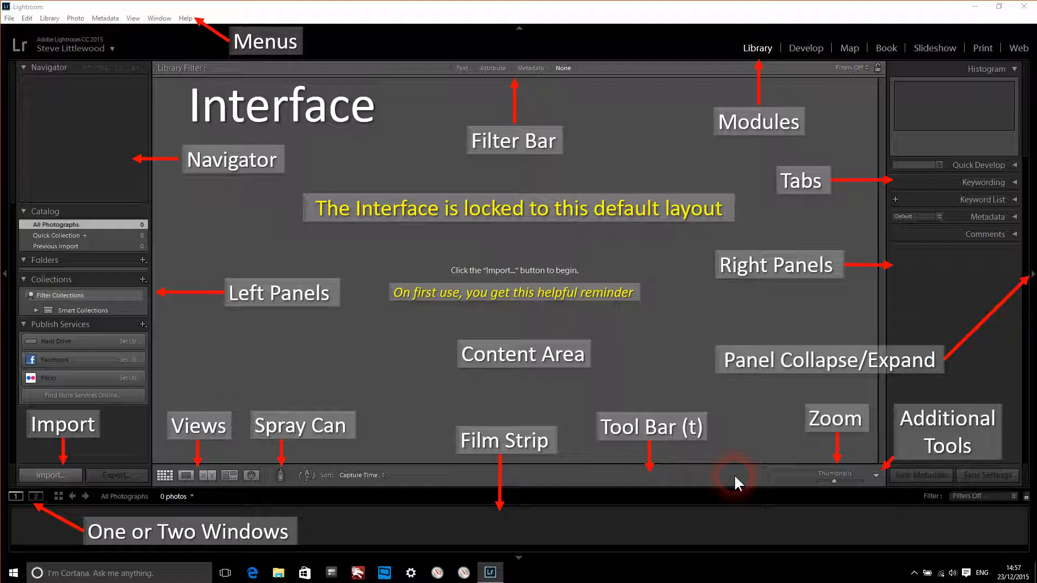
mouse_move(469, 261)
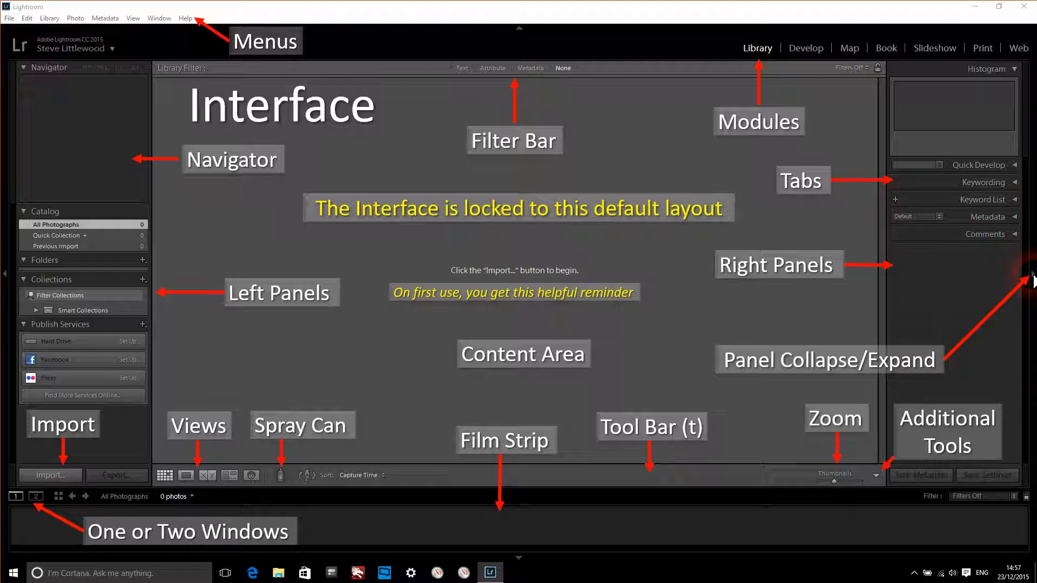
mouse_move(949, 262)
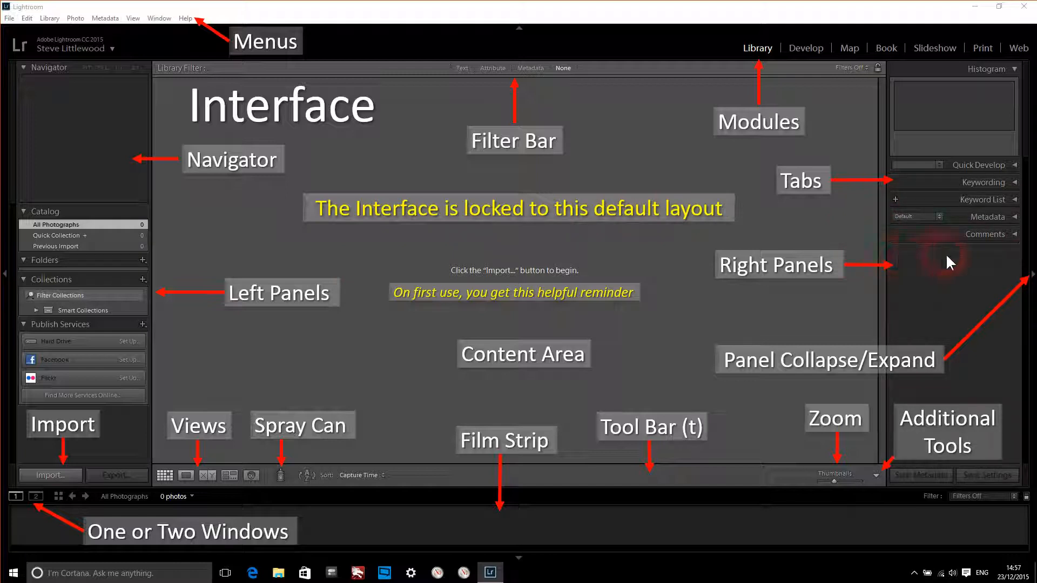
mouse_move(879, 316)
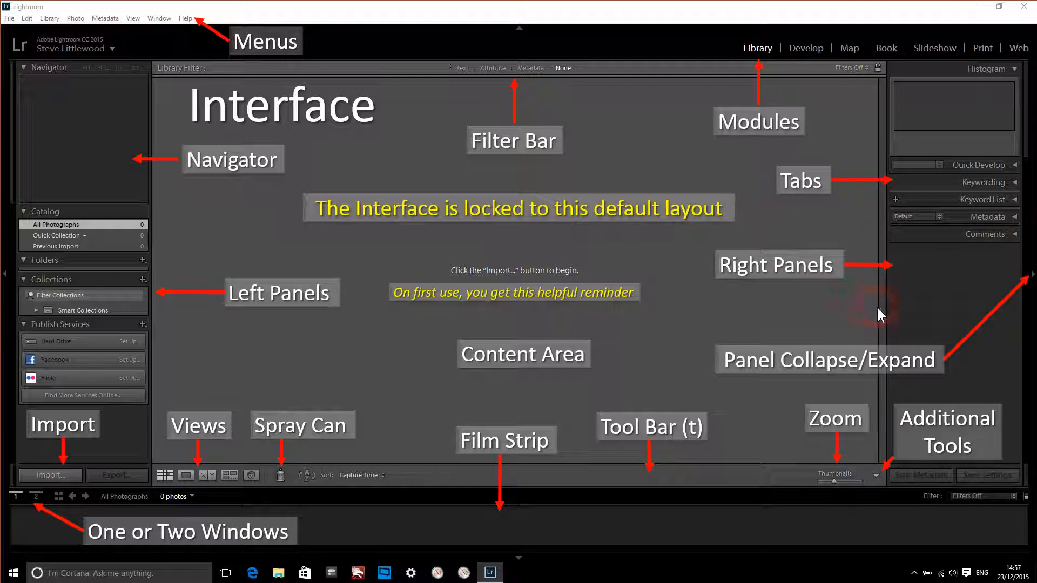
mouse_move(9, 284)
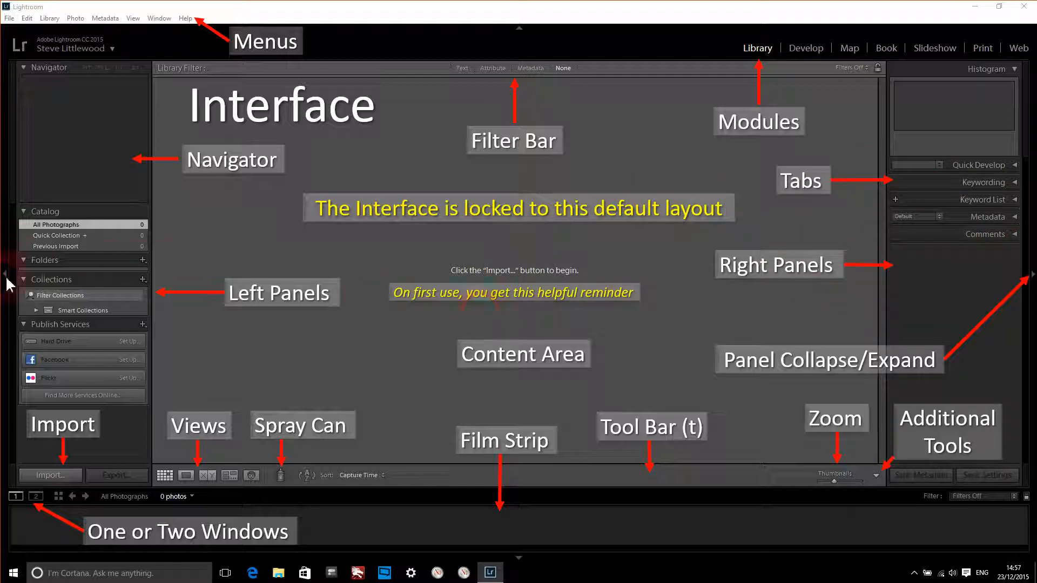
click(519, 30)
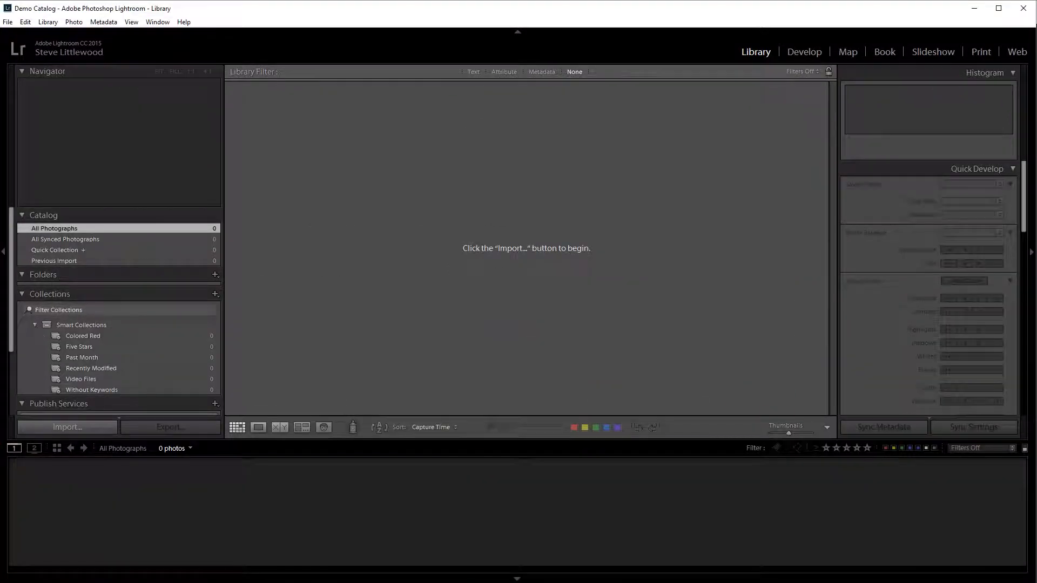
click(271, 473)
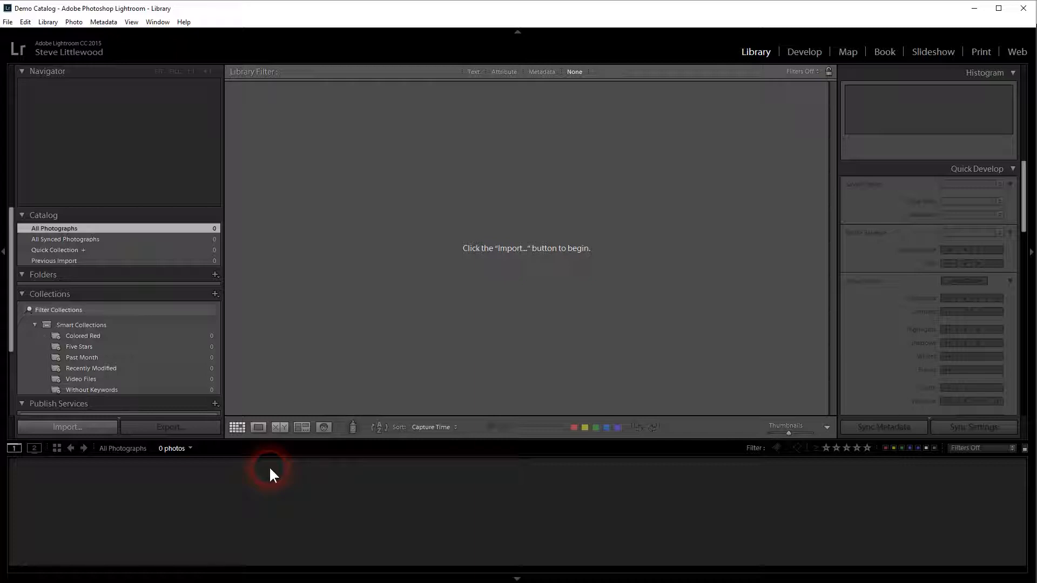
mouse_move(343, 481)
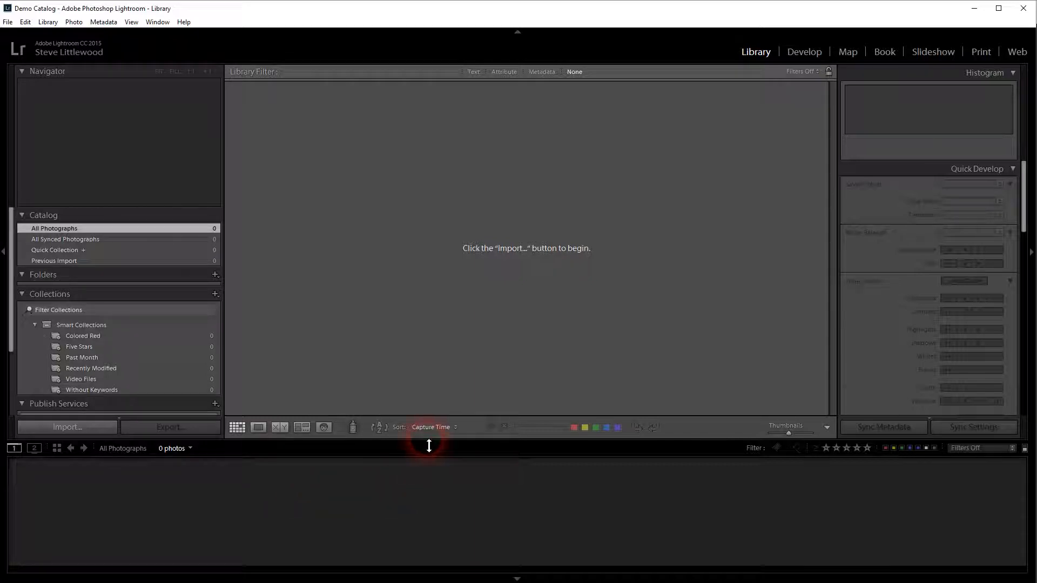
drag(429, 446, 426, 475)
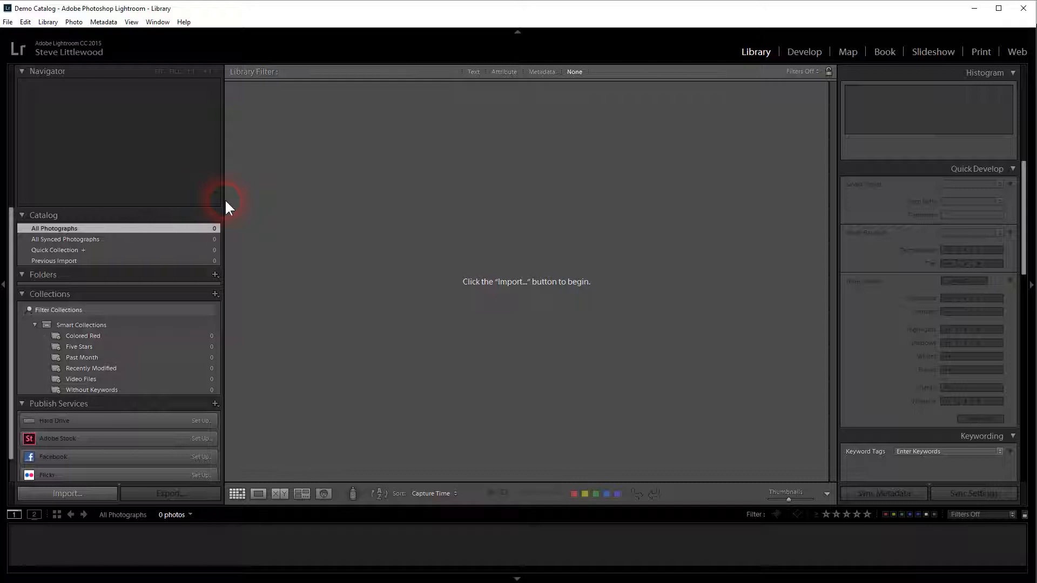
drag(221, 207, 142, 207)
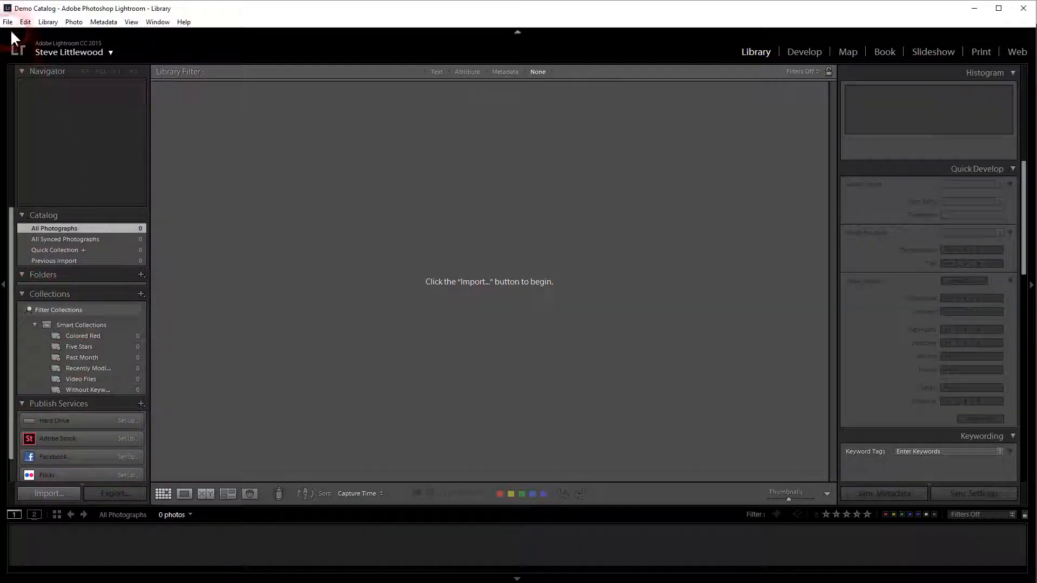
click(8, 21)
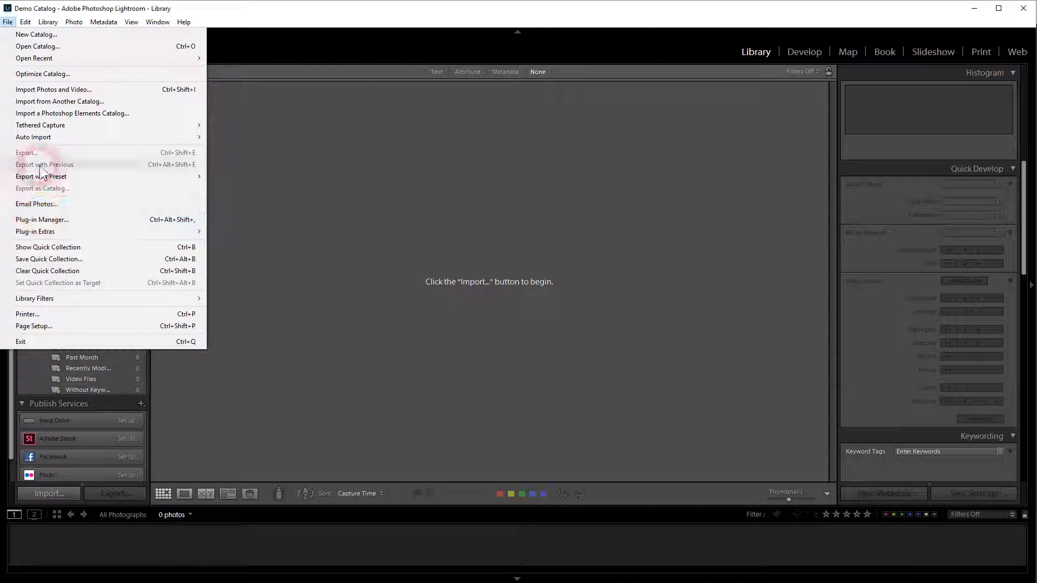
click(24, 21)
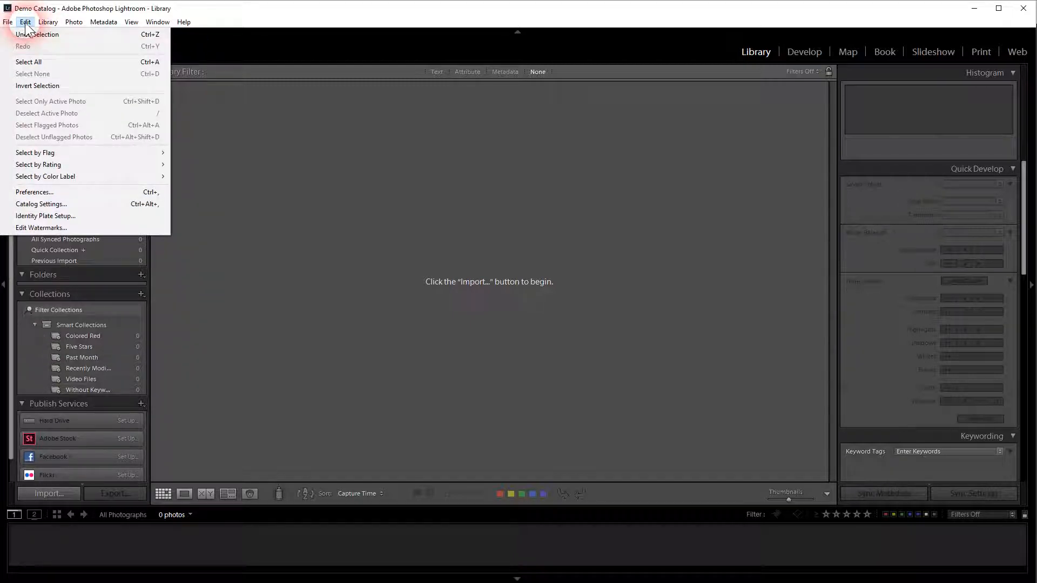
click(48, 22)
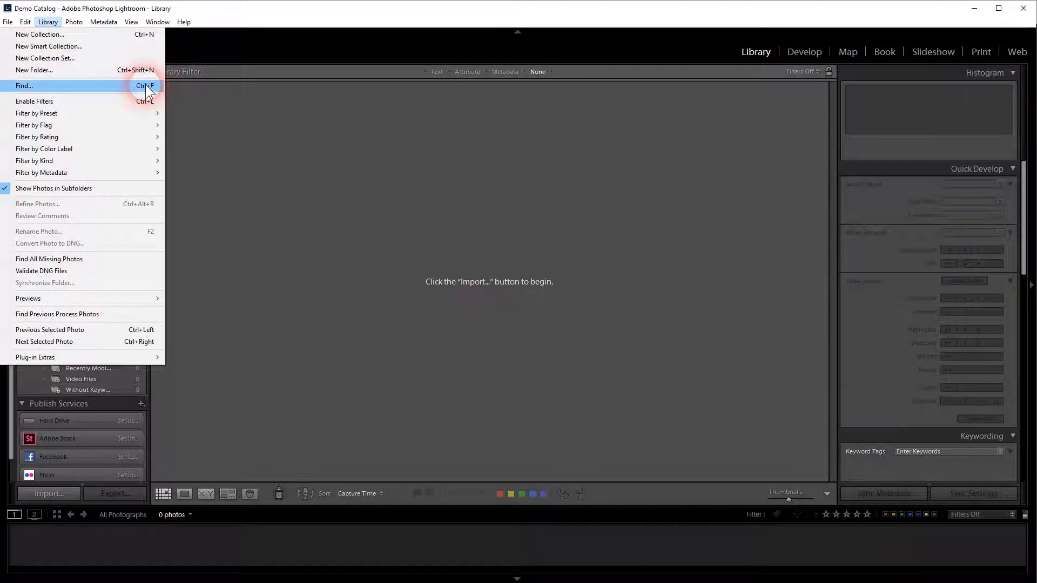
mouse_move(33, 102)
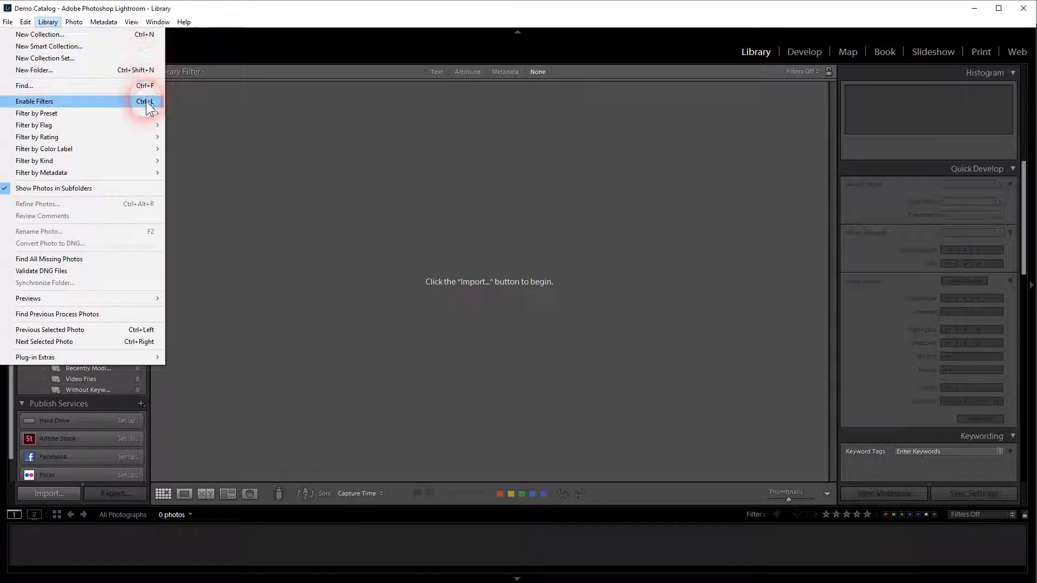
click(74, 21)
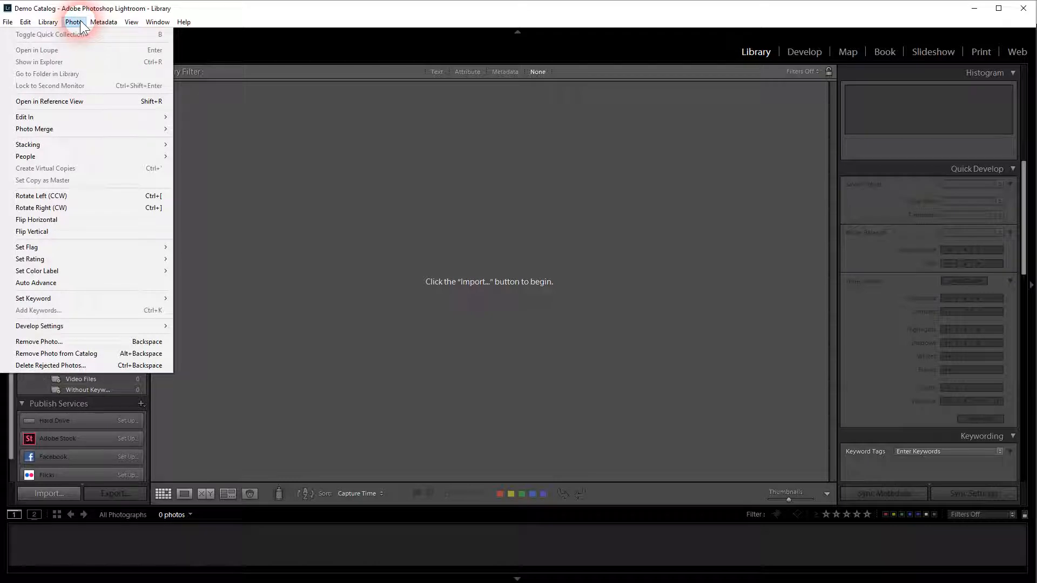
click(103, 22)
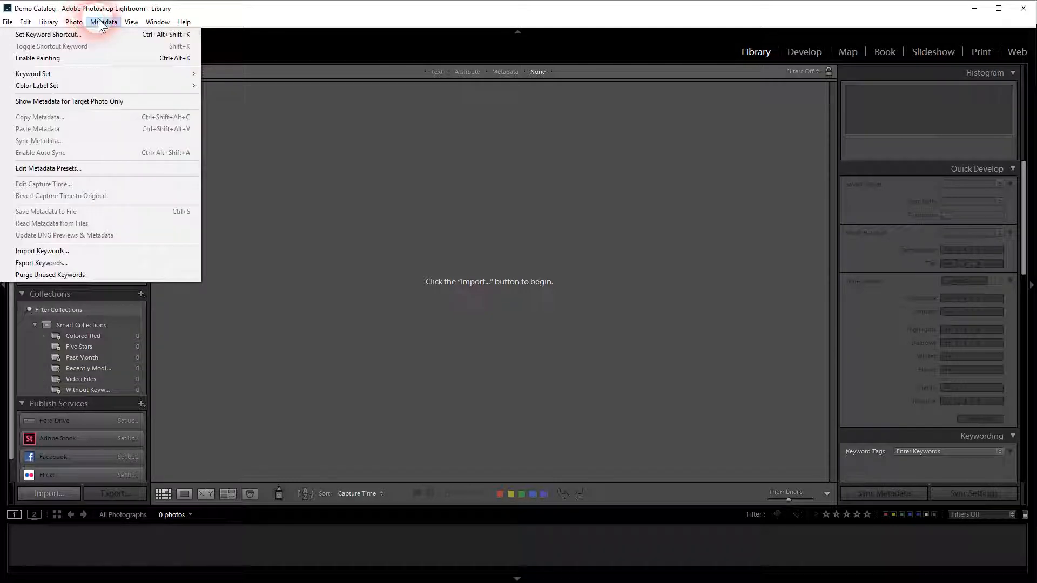
click(130, 22)
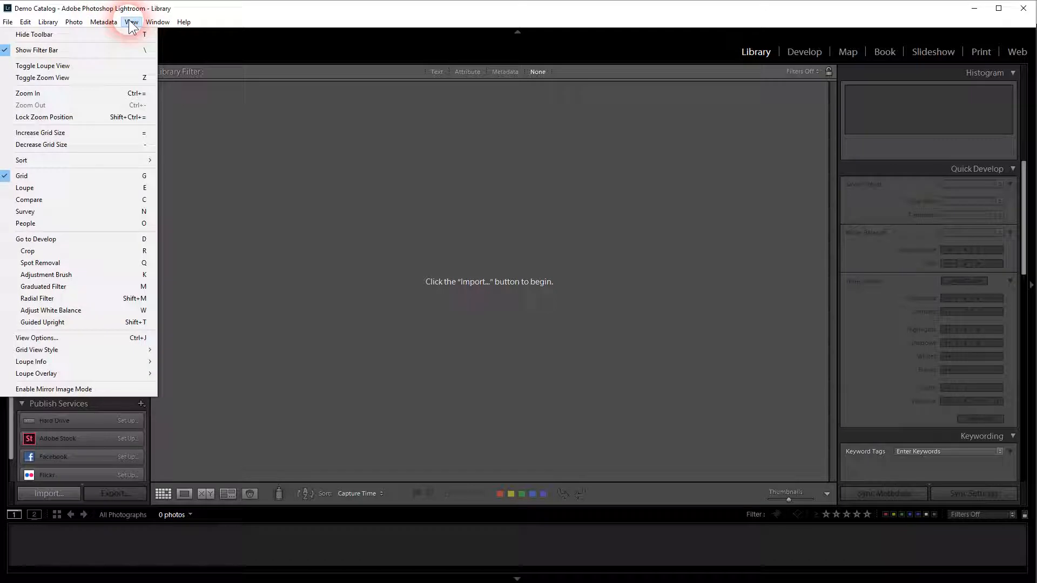
click(157, 22)
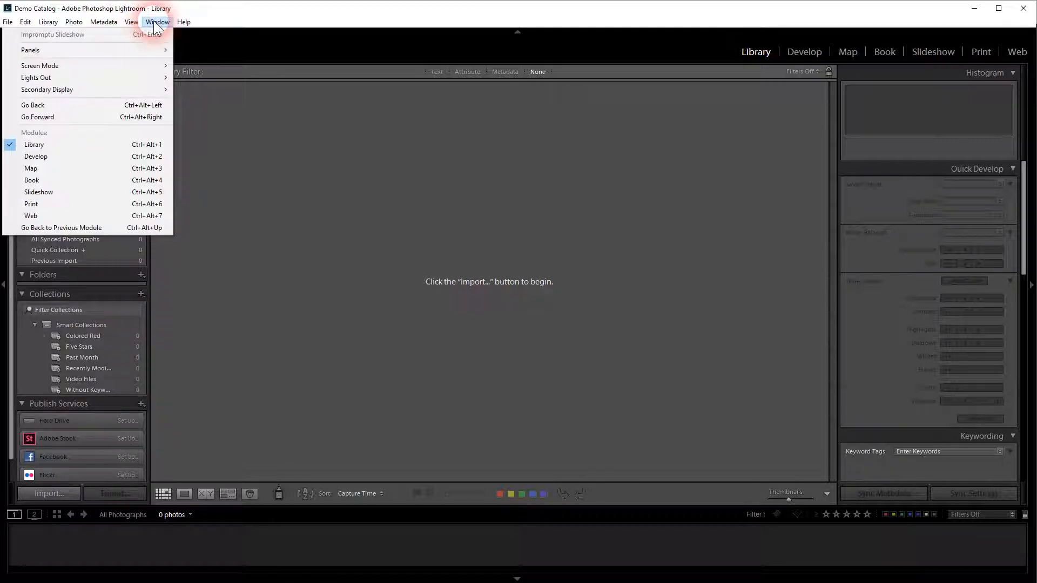
click(184, 21)
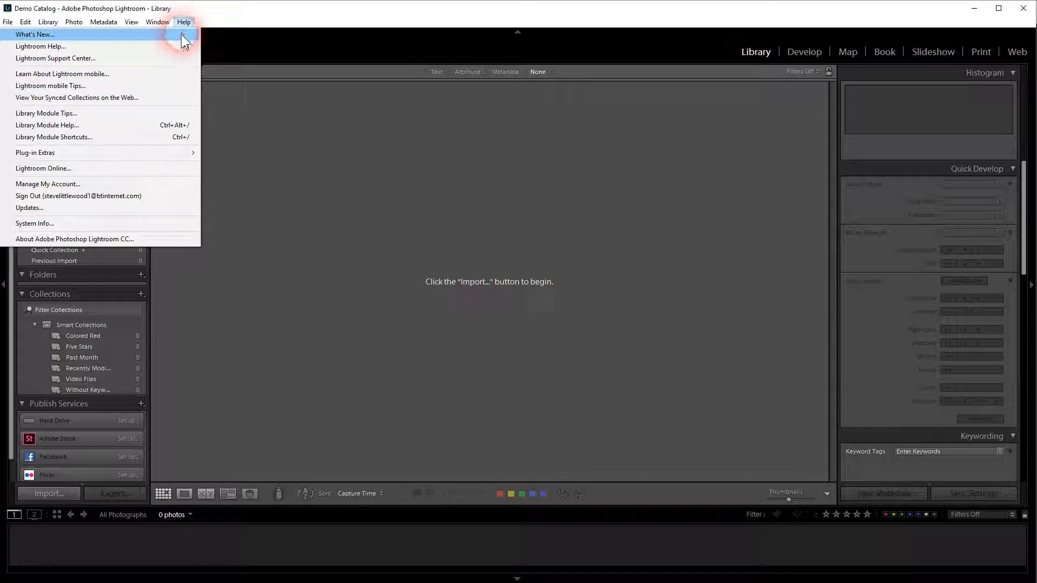
mouse_move(43, 137)
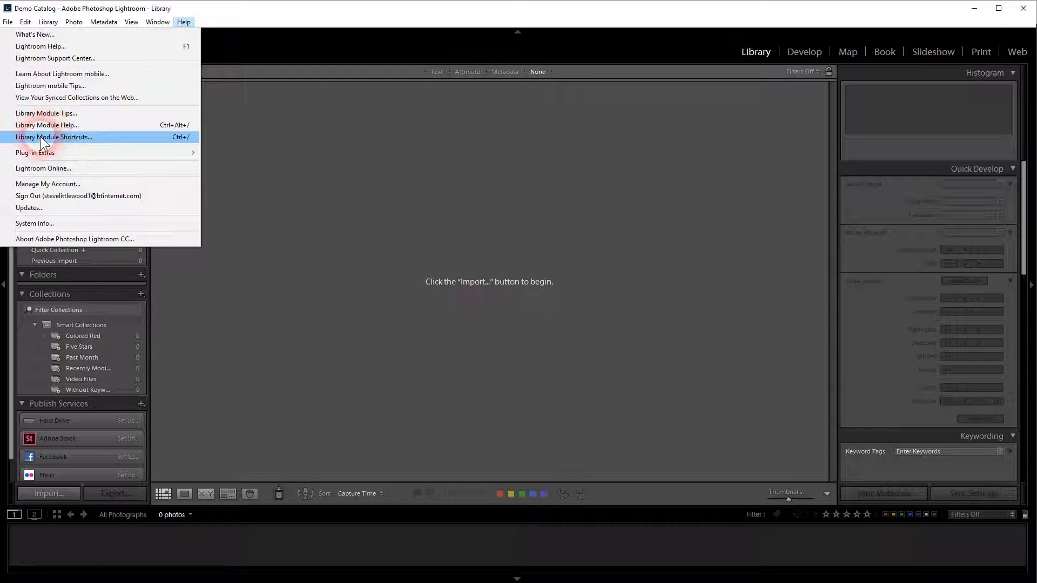
click(54, 137)
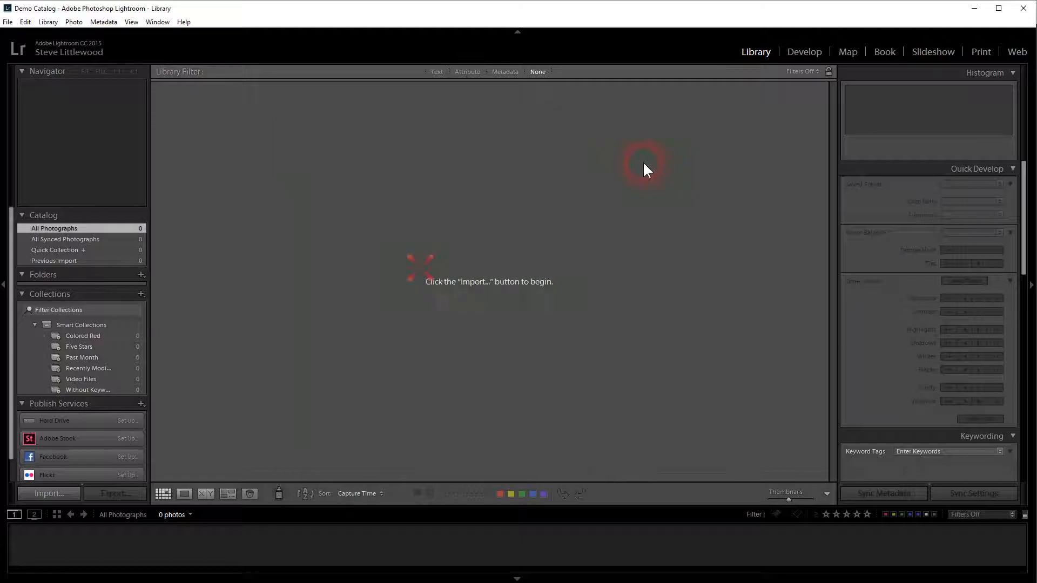
Switch to the Develop module and view its shortcut reference from the Help menu.
click(803, 52)
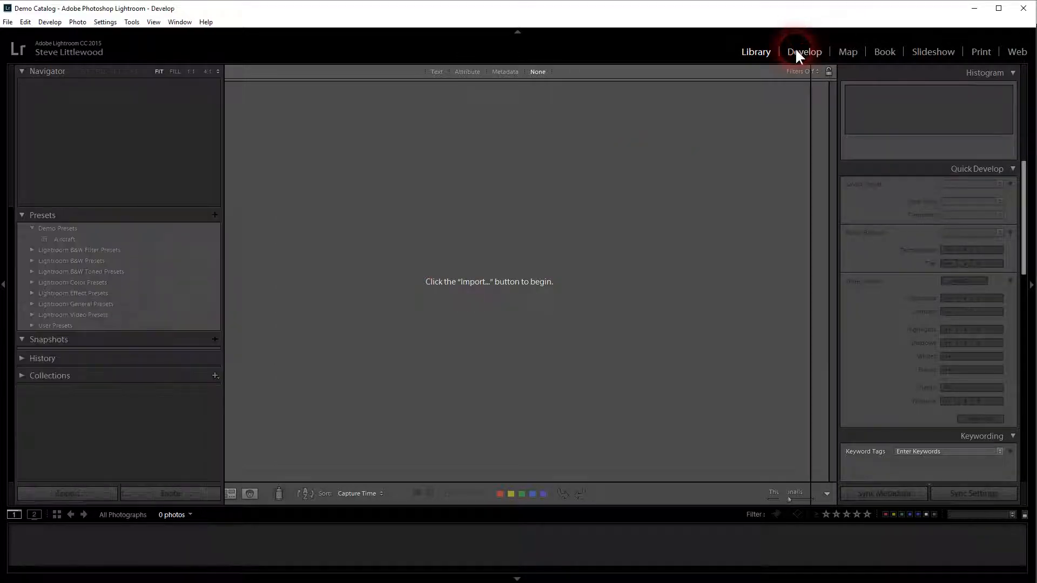
click(803, 52)
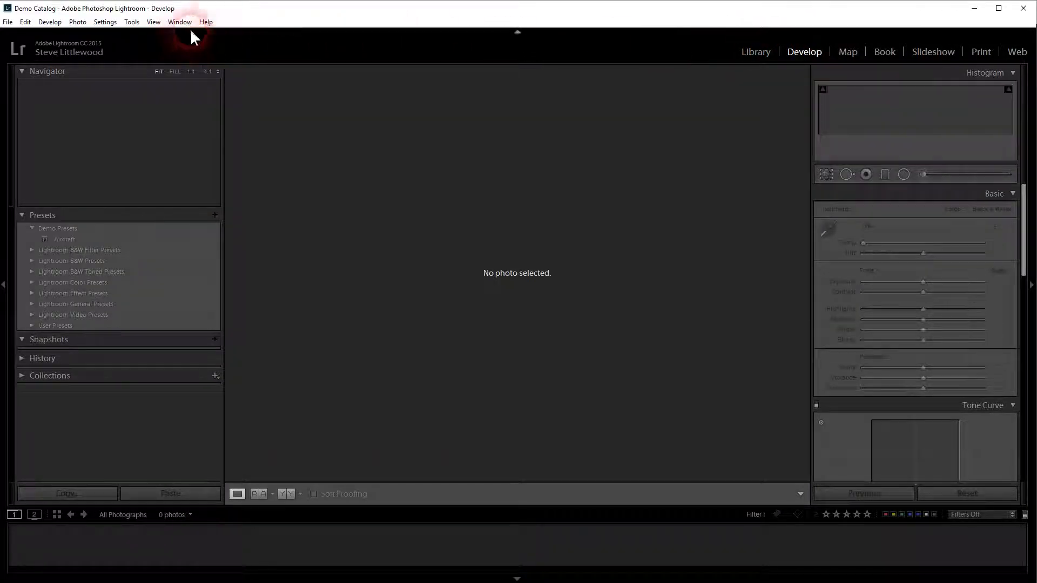
click(205, 22)
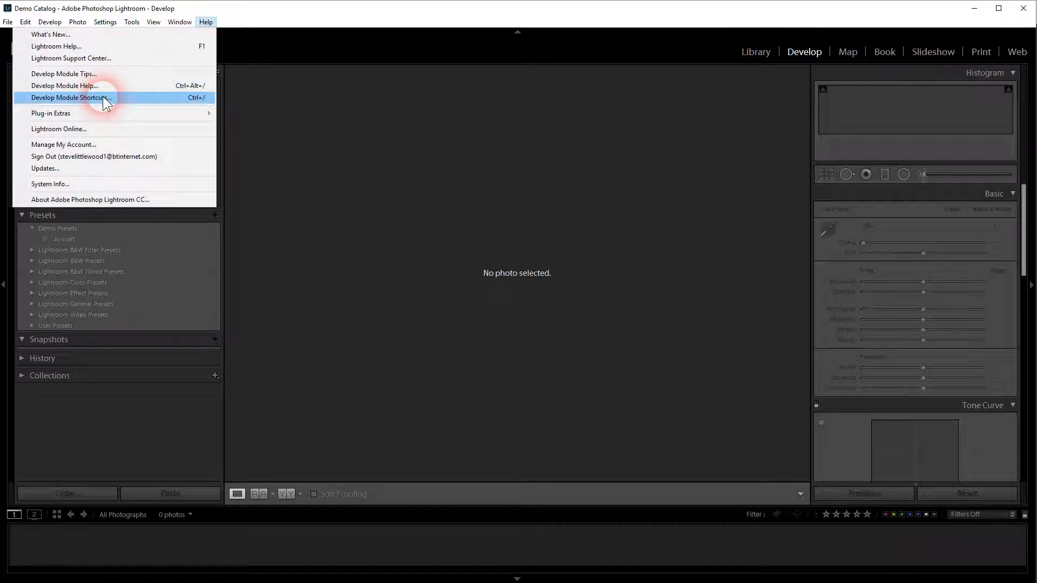
click(72, 97)
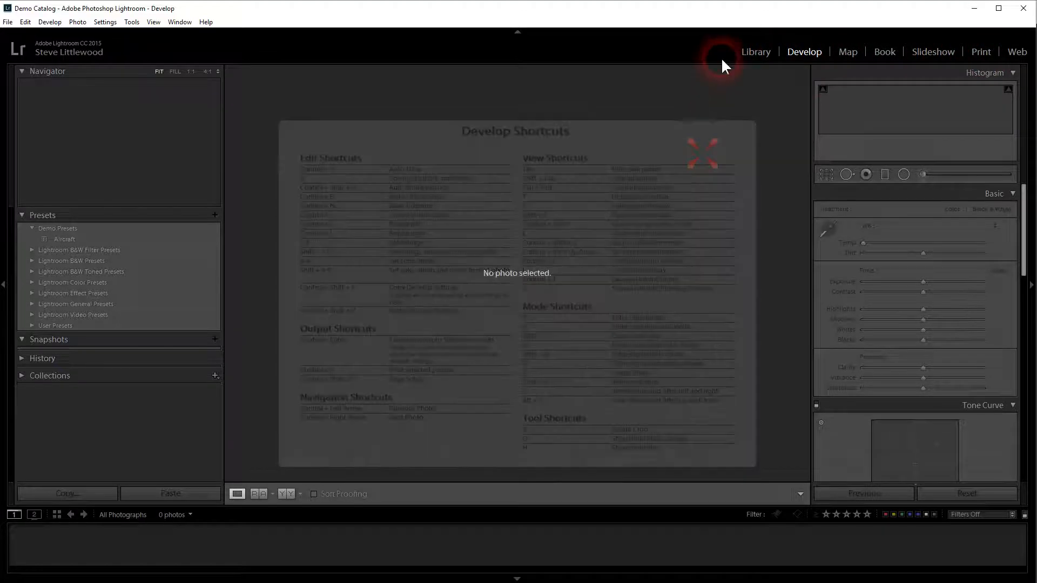
Return to the Library module, then go back into Develop with no photo selected.
click(756, 52)
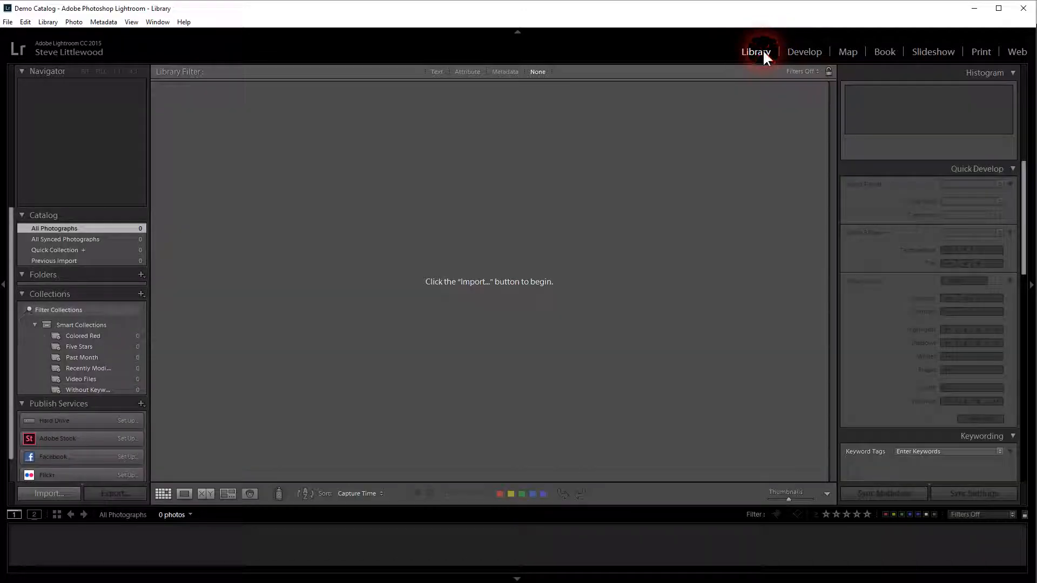
click(803, 52)
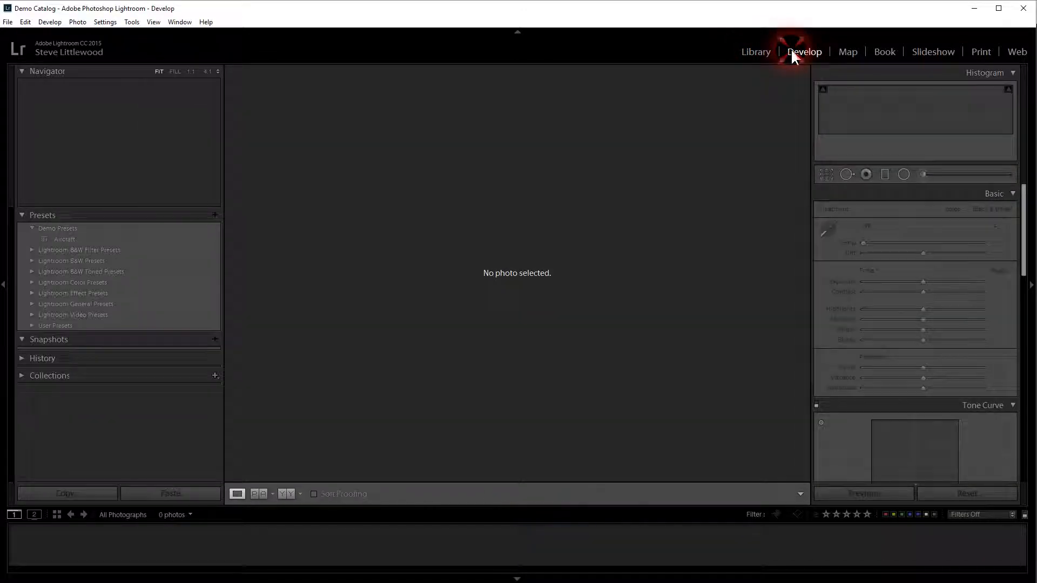
mouse_move(848, 52)
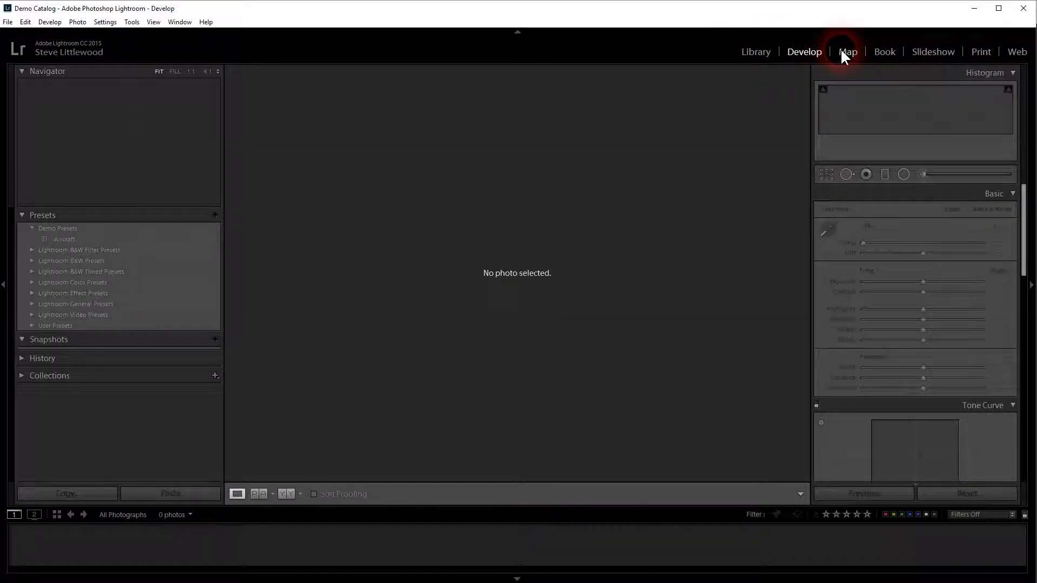
Visit the Map, Book, Slideshow, Print and Develop modules, then return to Library.
click(848, 52)
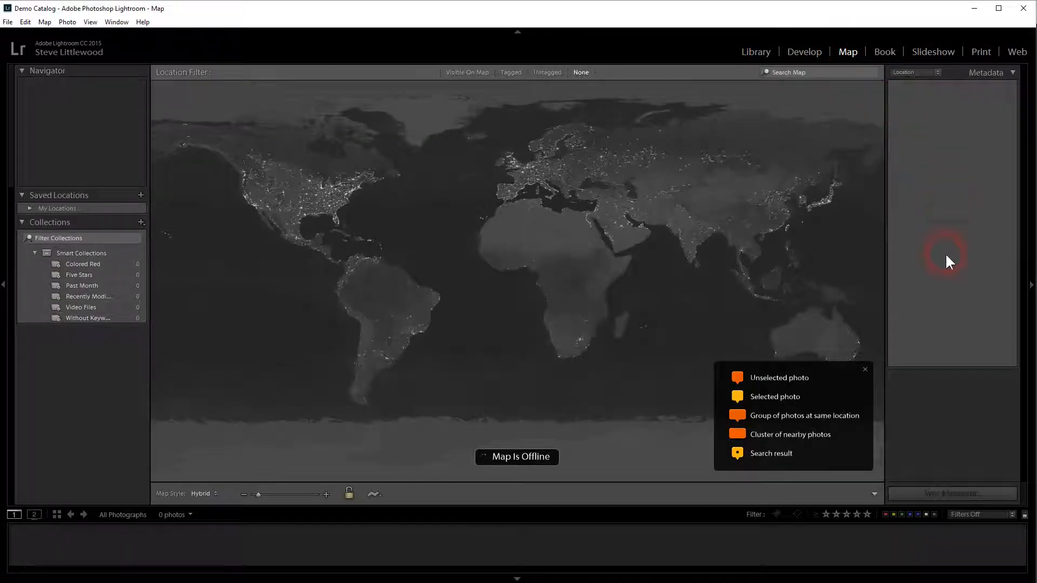
mouse_move(393, 165)
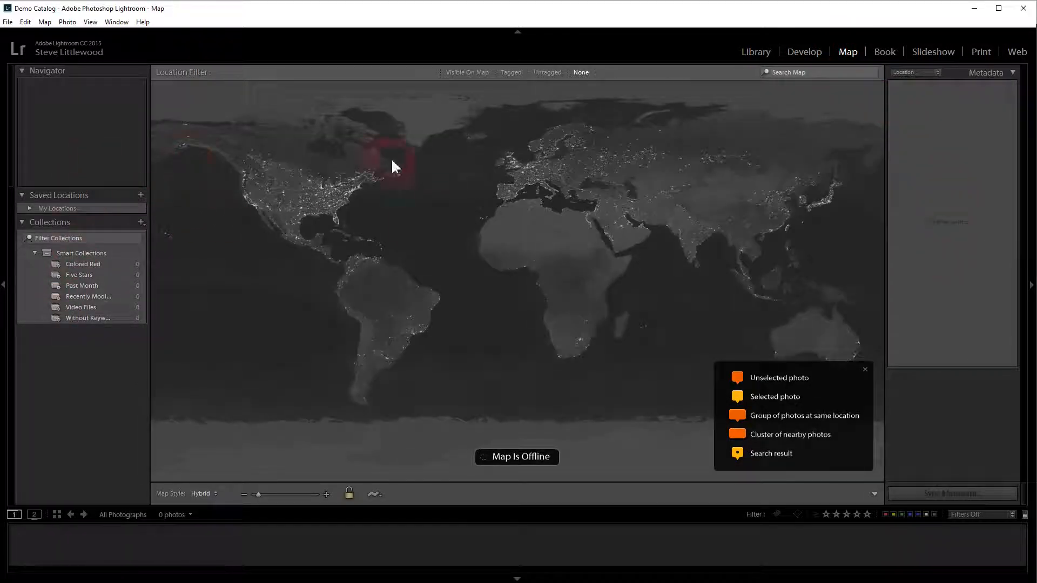
click(885, 52)
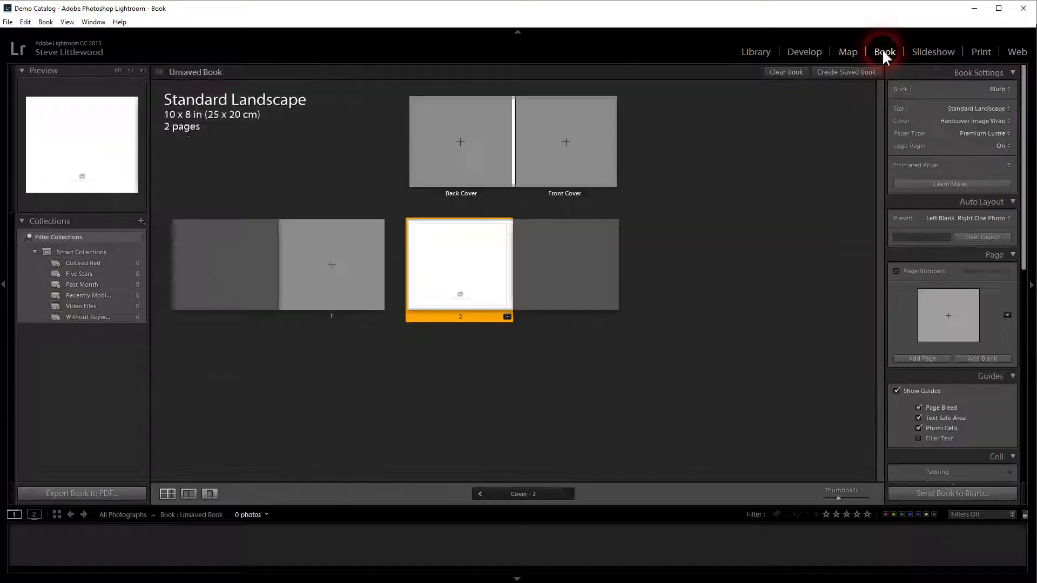
click(932, 51)
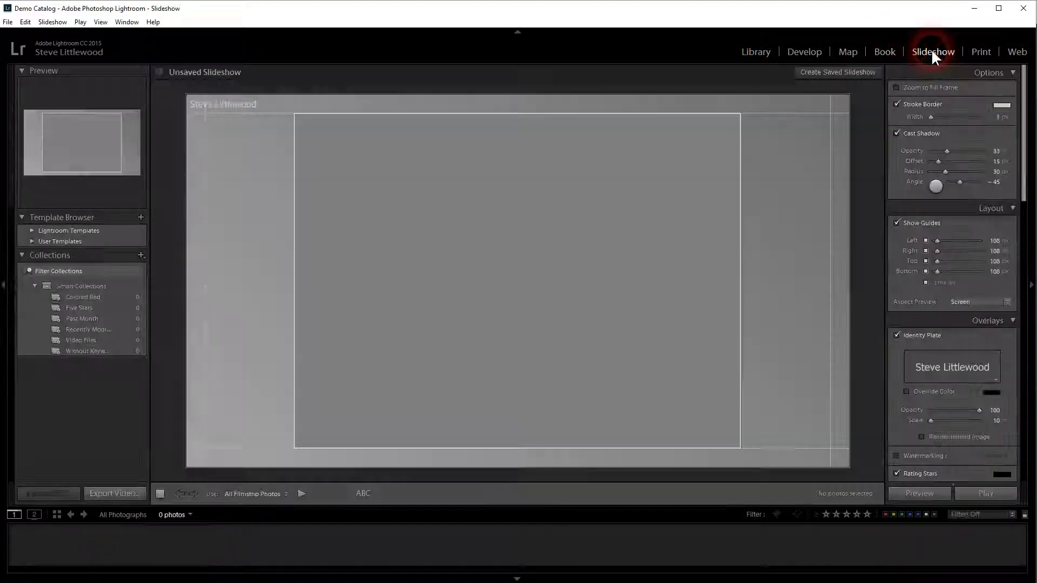
click(981, 52)
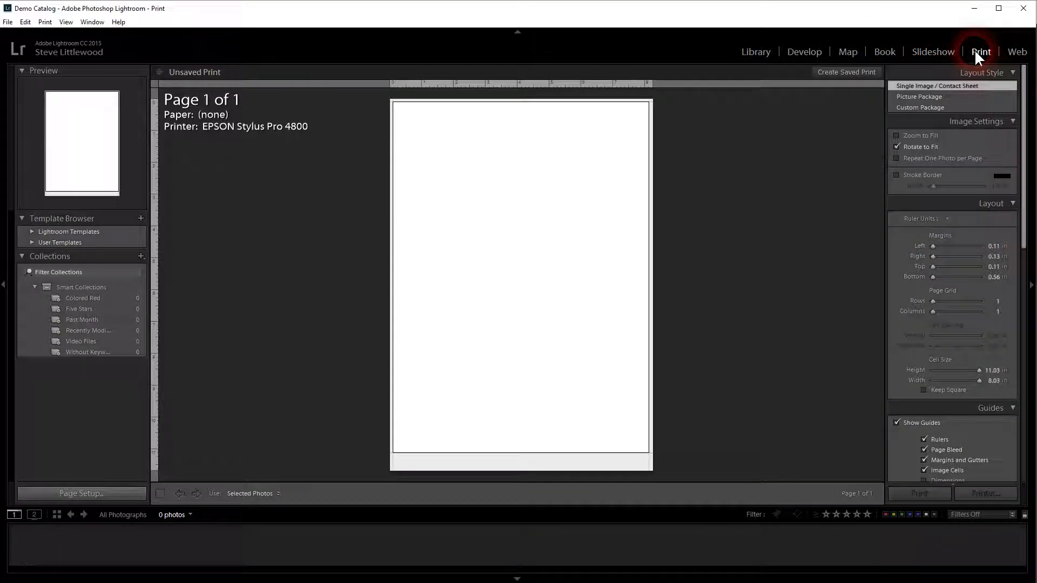
click(803, 52)
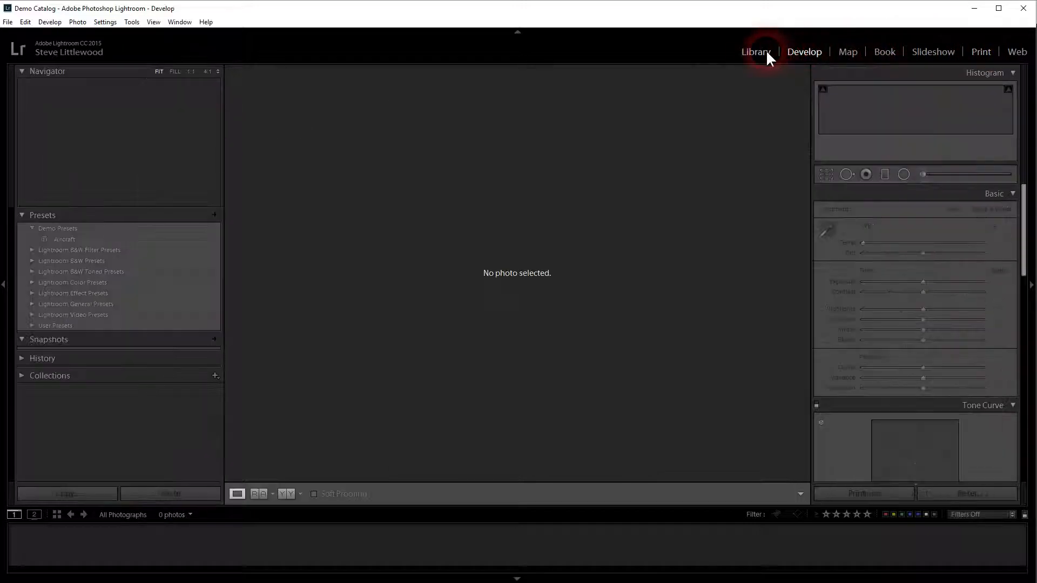
click(755, 52)
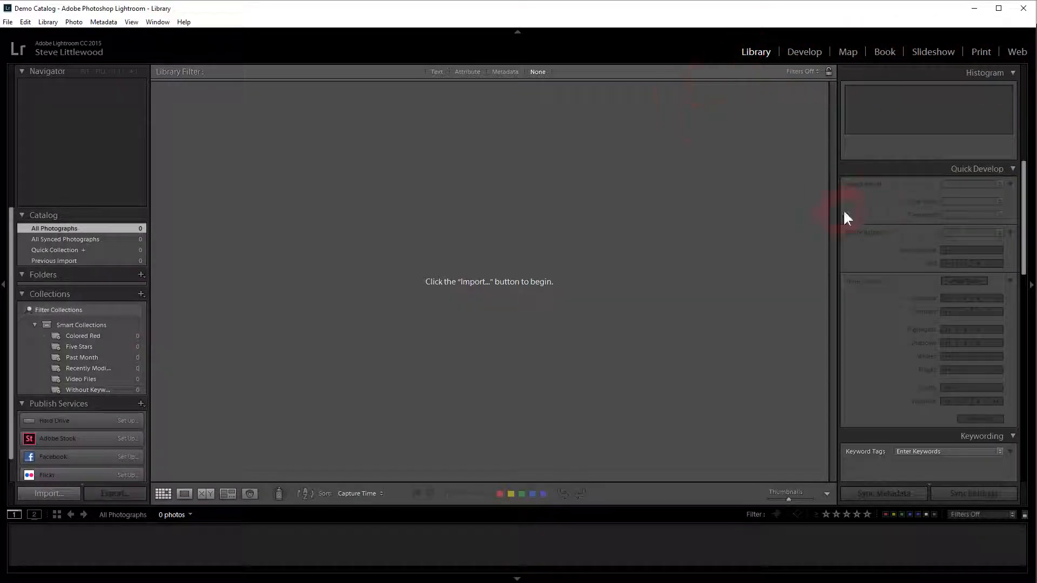
mouse_move(62, 163)
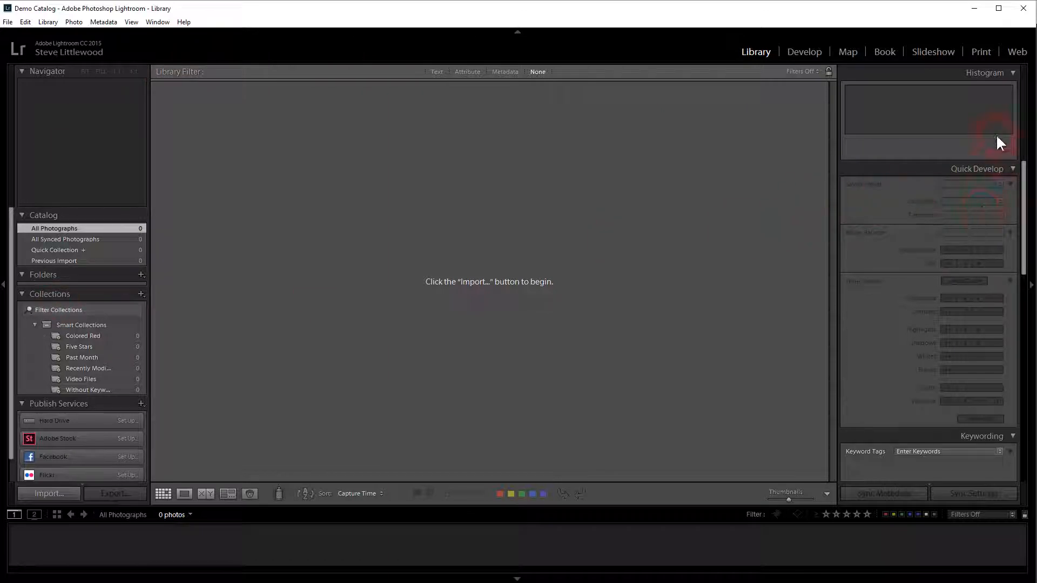
mouse_move(987, 343)
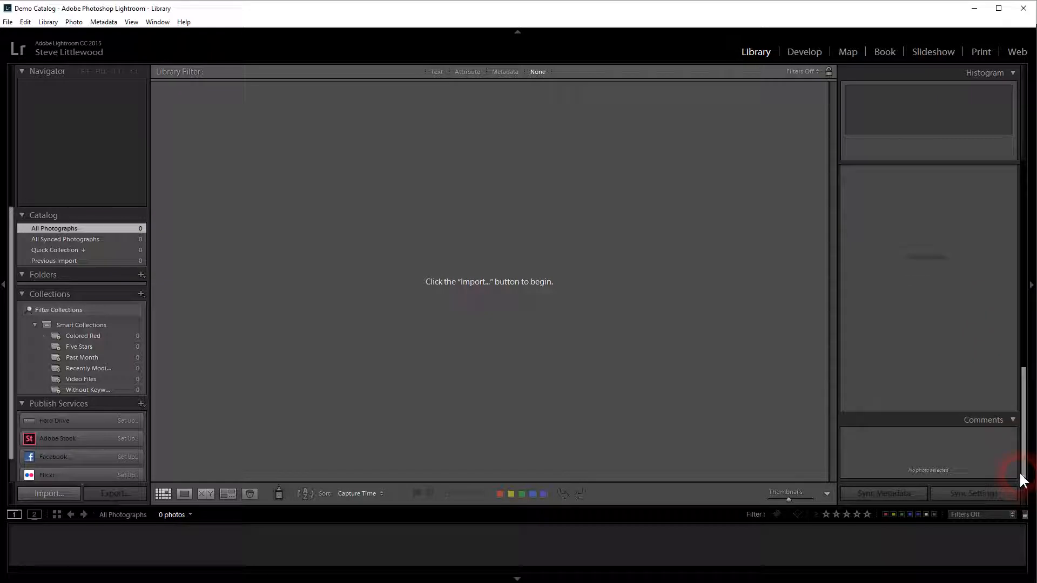
mouse_move(936, 428)
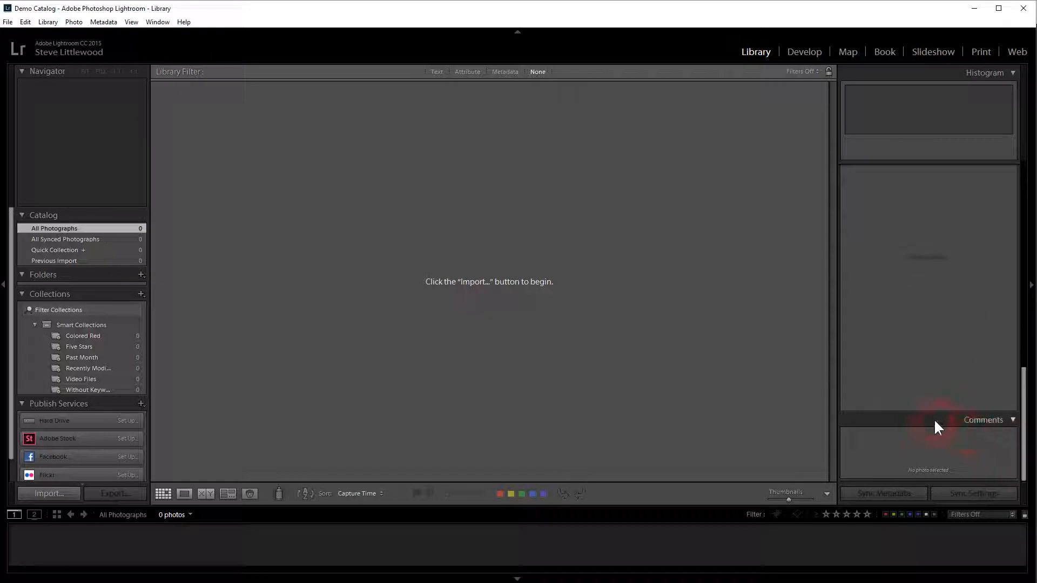
Right-click the Comments panel header to show the right-panel section options.
right_click(935, 423)
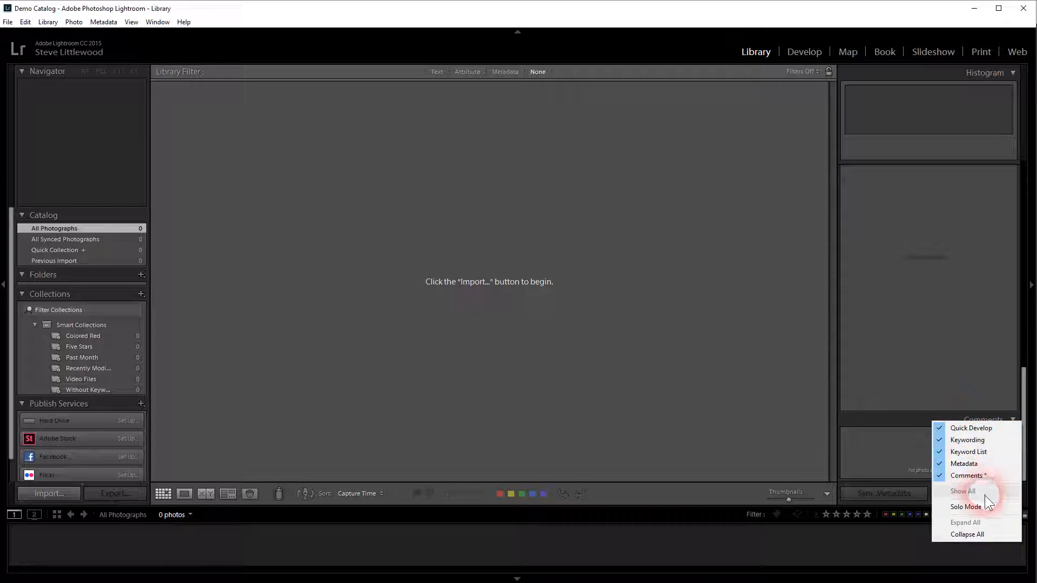
Enable Solo Mode for the right panels and test it on Keyword List, Comments and Keywording.
click(966, 512)
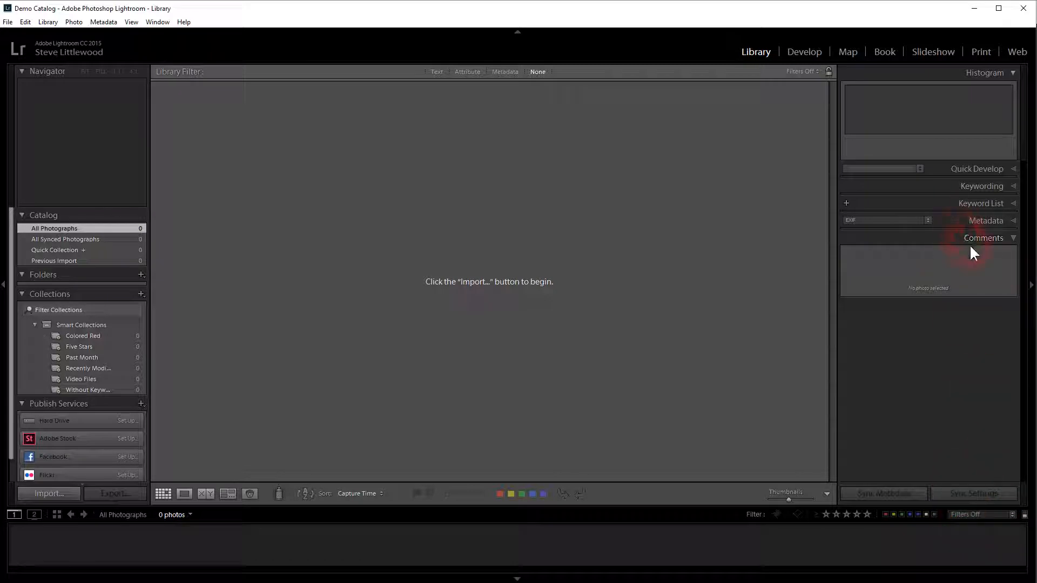
mouse_move(976, 169)
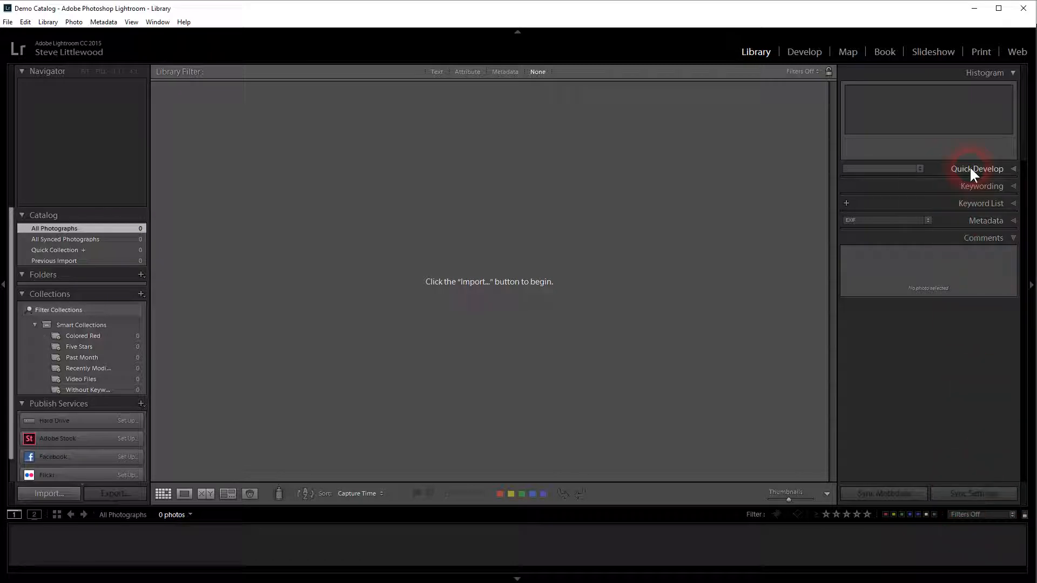
click(977, 168)
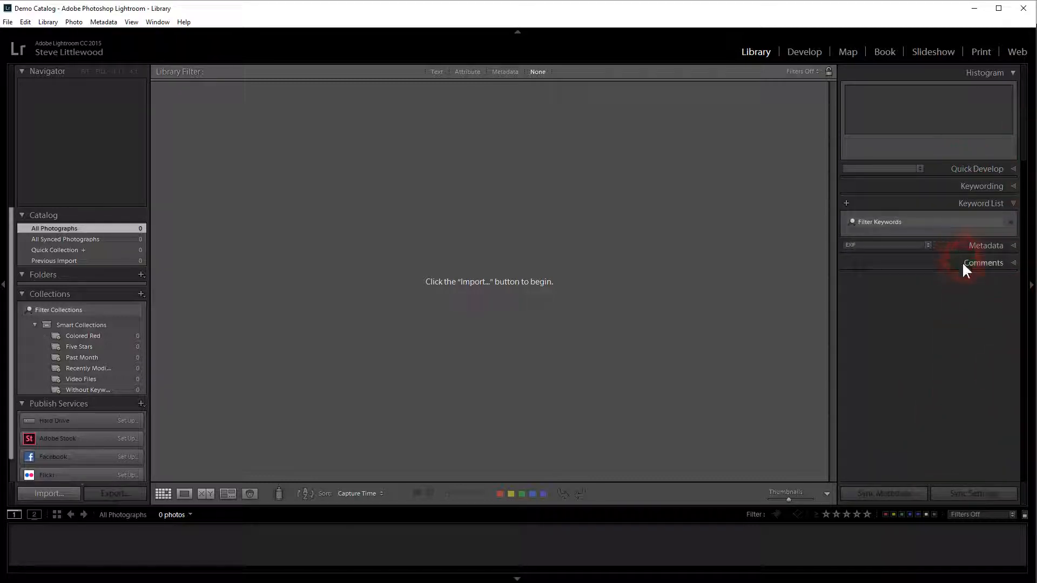
click(983, 263)
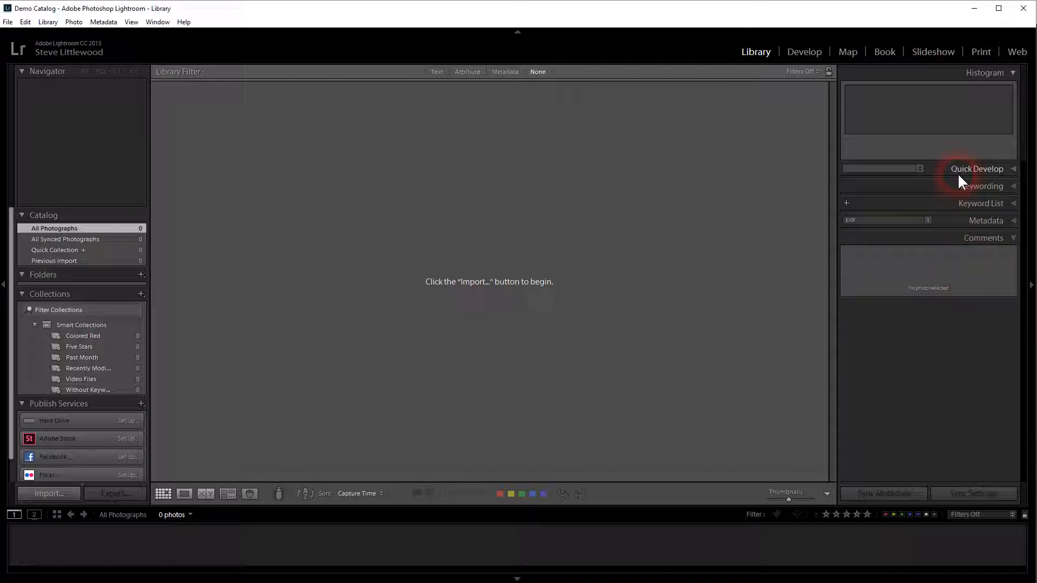
click(982, 185)
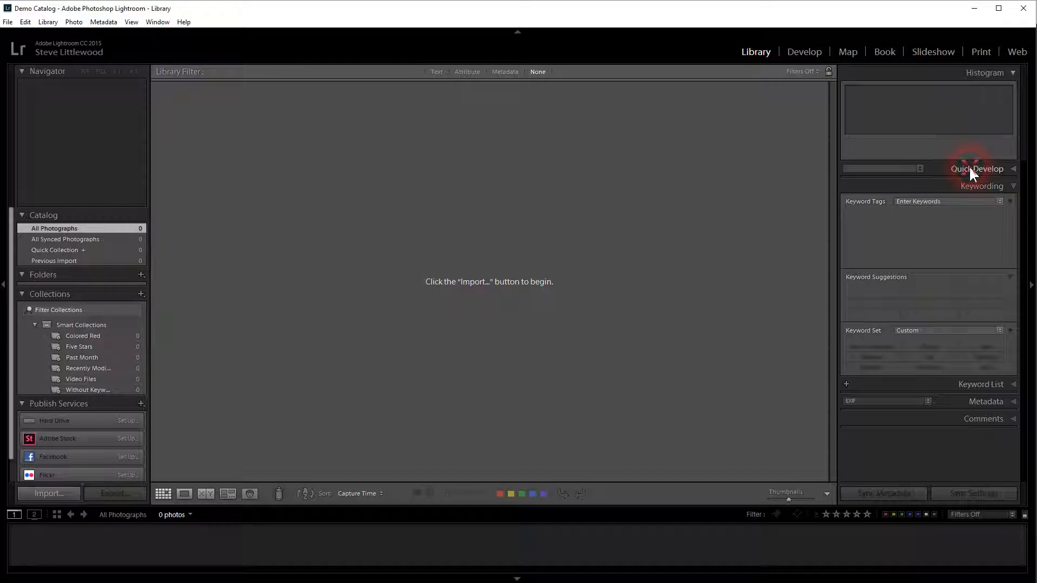
Expand Quick Develop, then collapse and reopen Histogram, leaving both expanded.
click(977, 169)
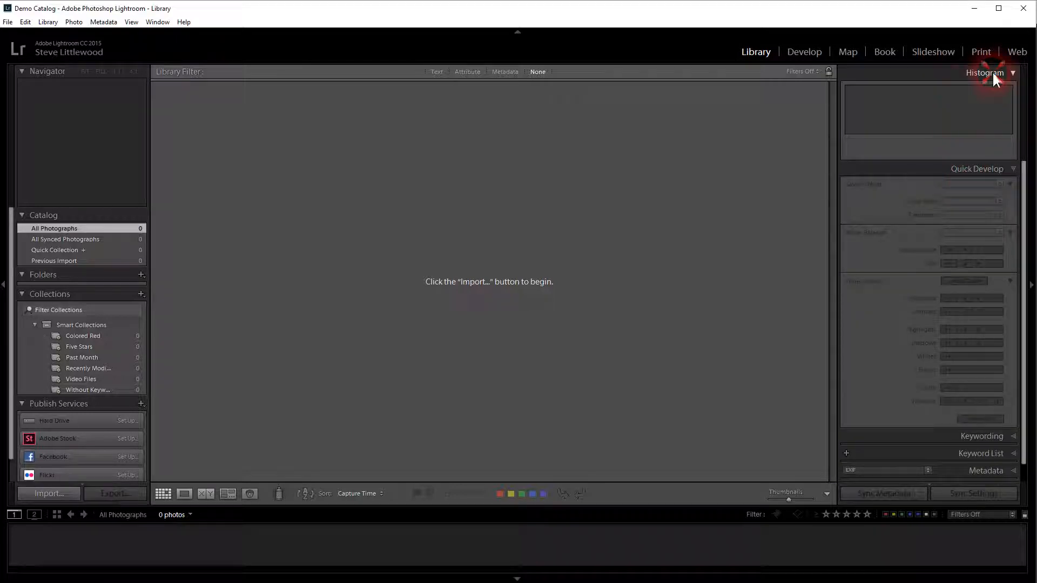
click(1011, 73)
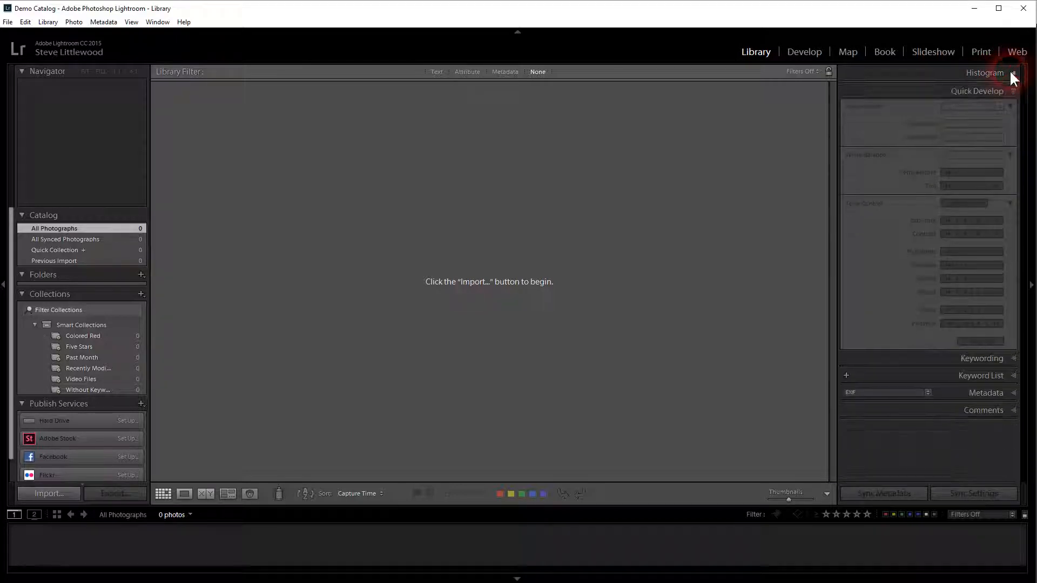
click(1011, 72)
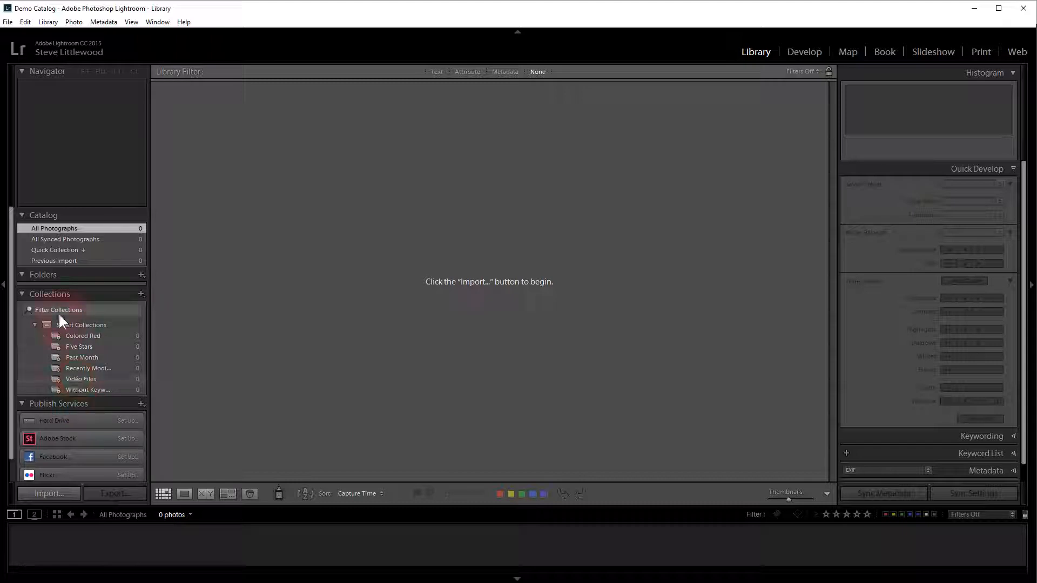
Enable Solo Mode for the left panels and toggle Catalog, leaving only it expanded.
right_click(50, 294)
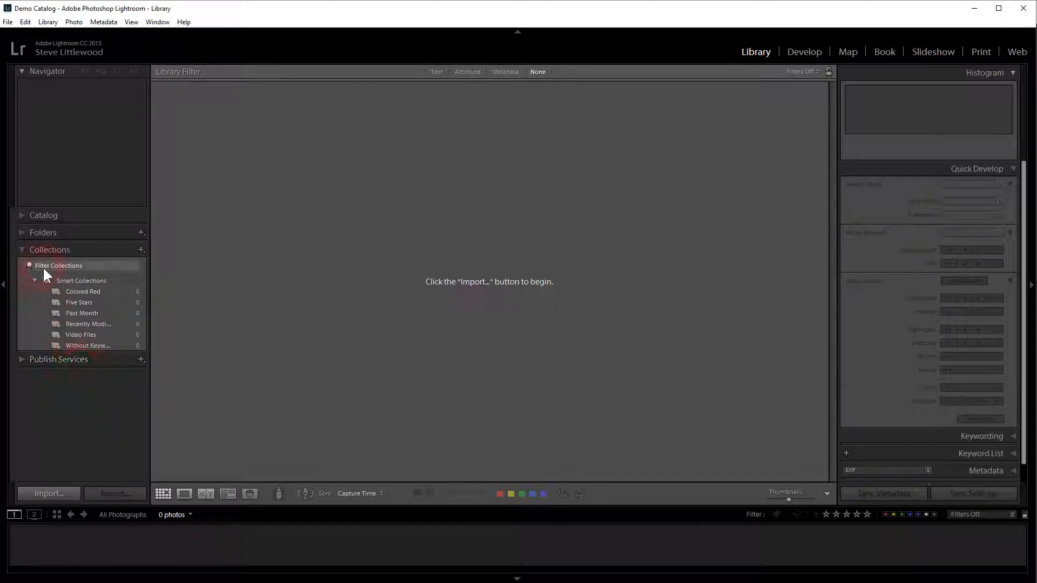
click(43, 214)
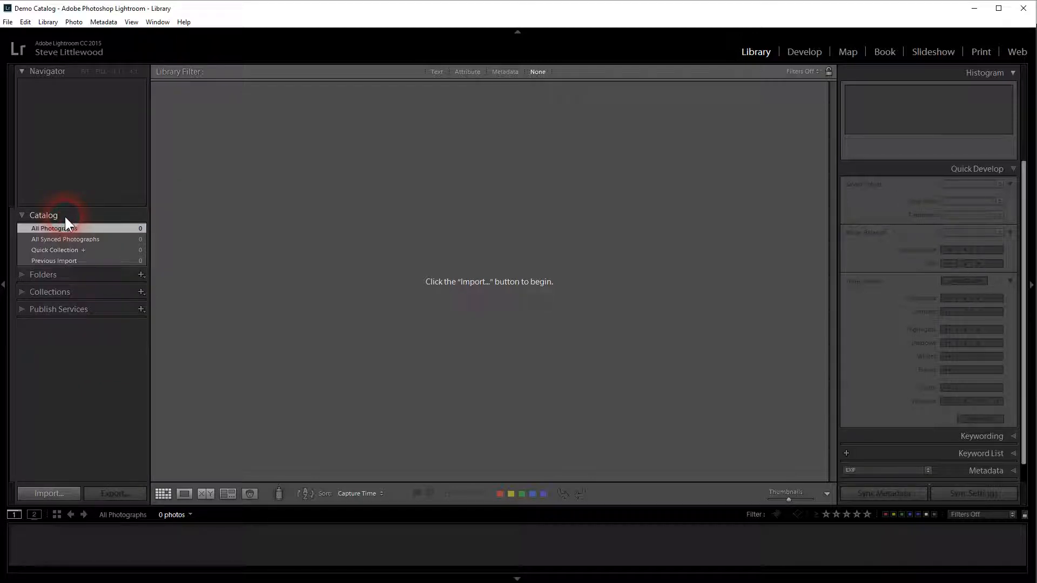
click(44, 215)
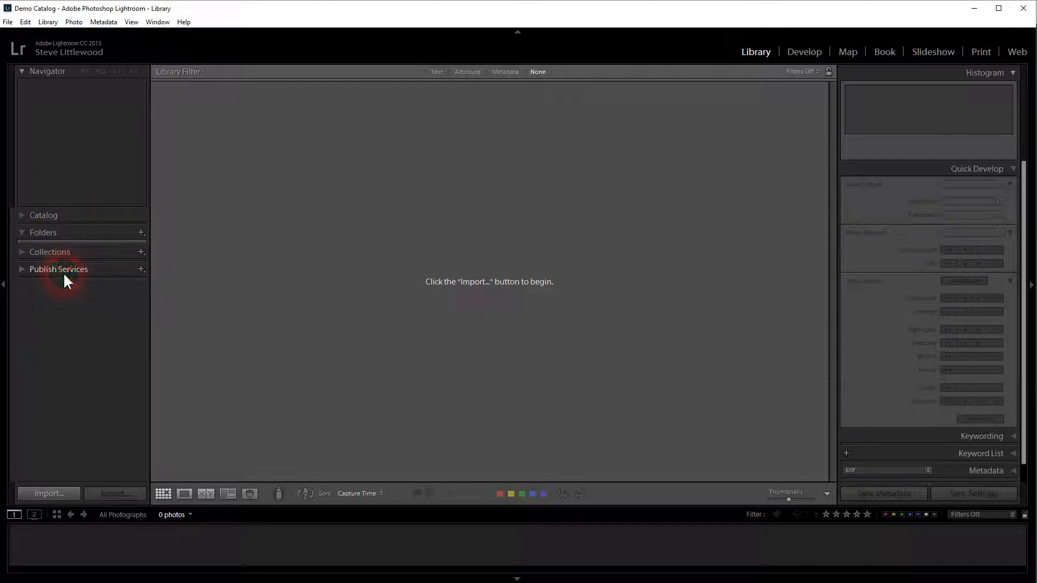
click(21, 232)
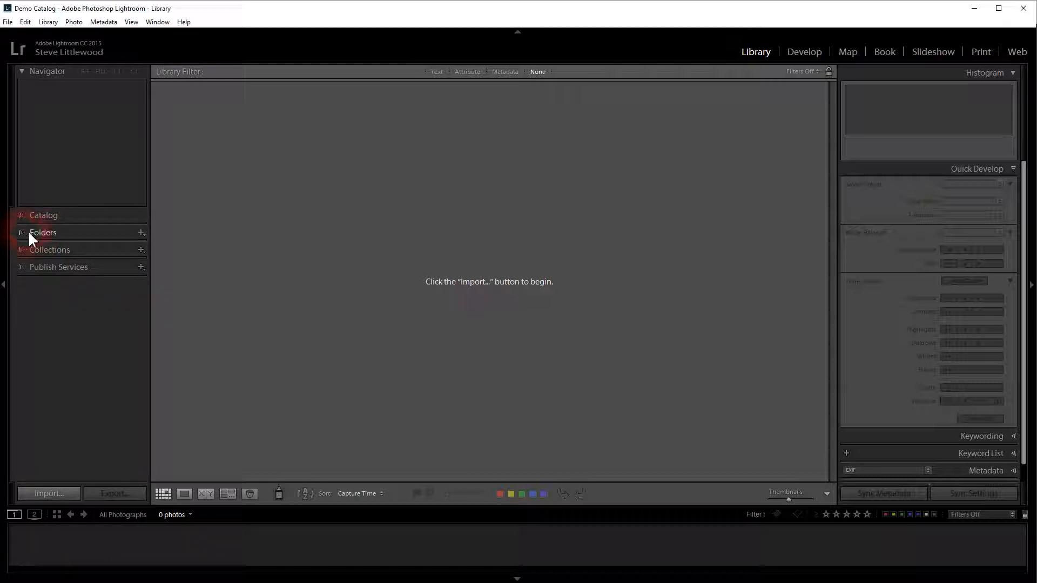
click(43, 215)
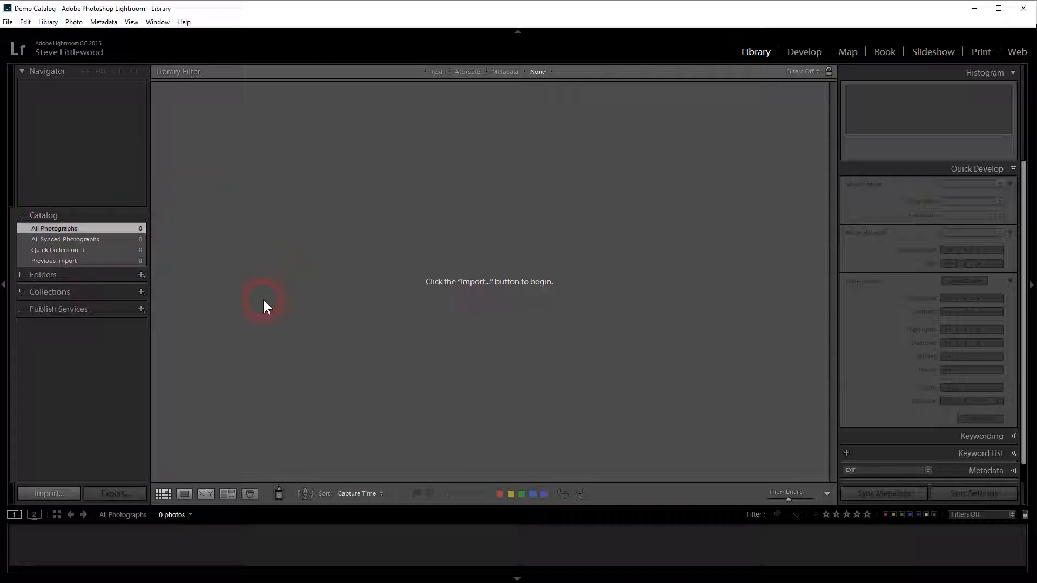
mouse_move(337, 224)
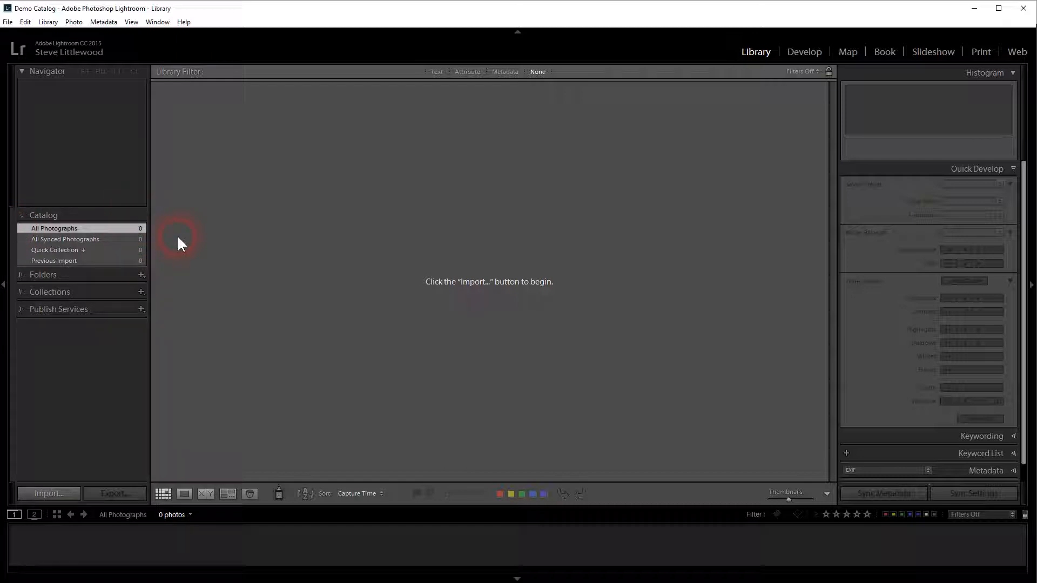
mouse_move(320, 255)
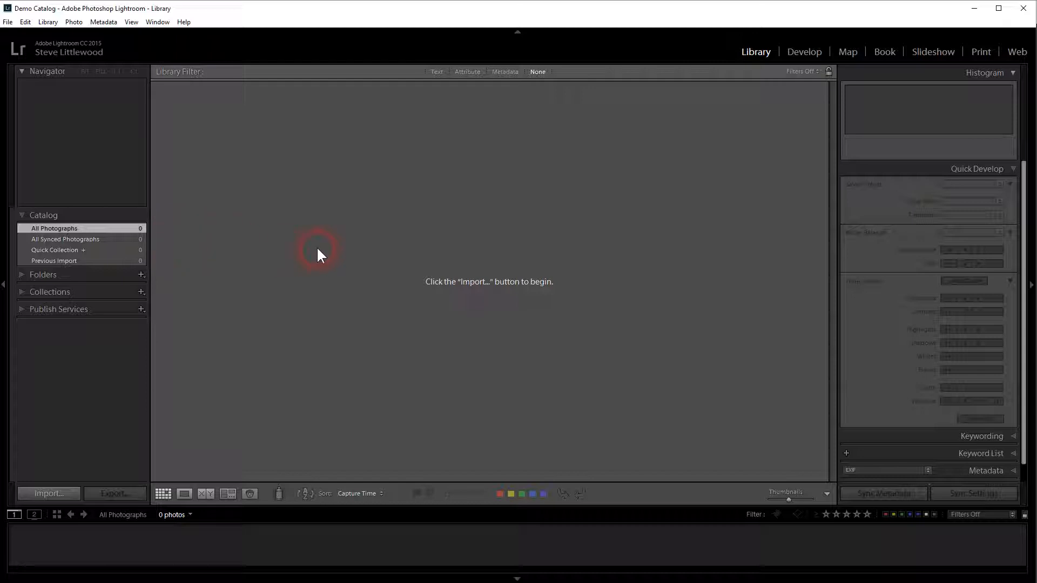
mouse_move(461, 253)
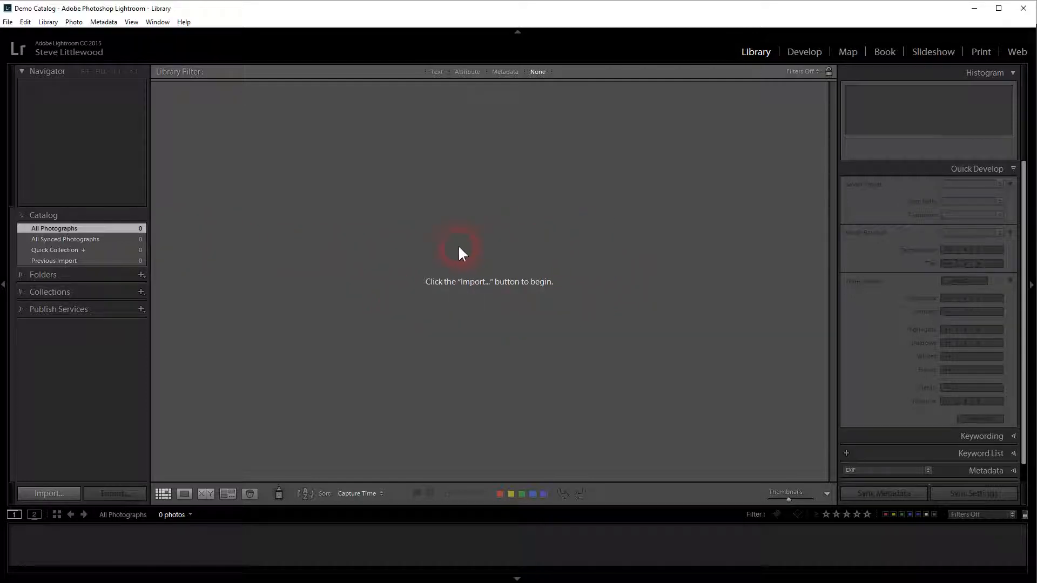
mouse_move(581, 292)
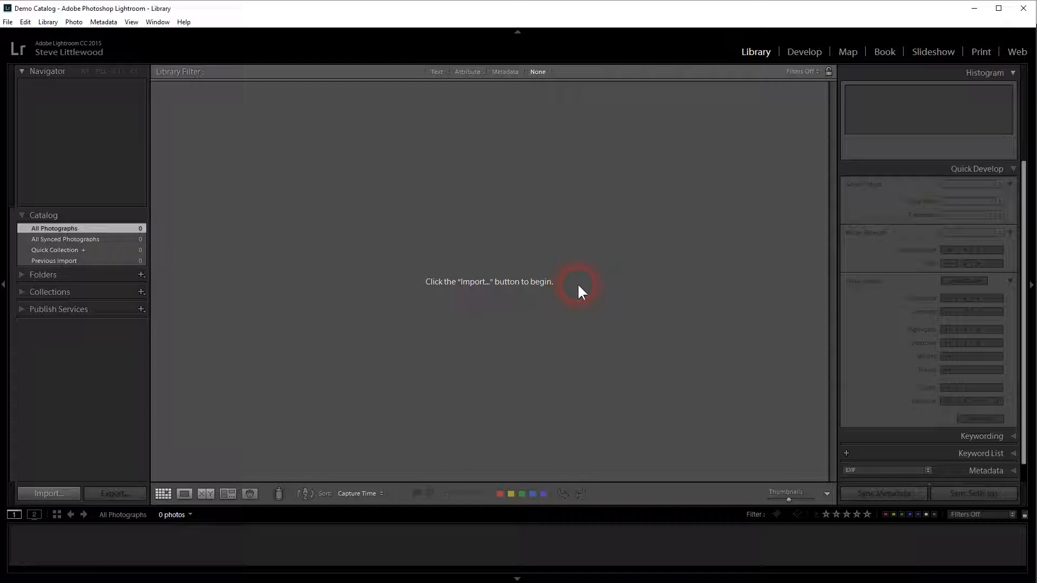